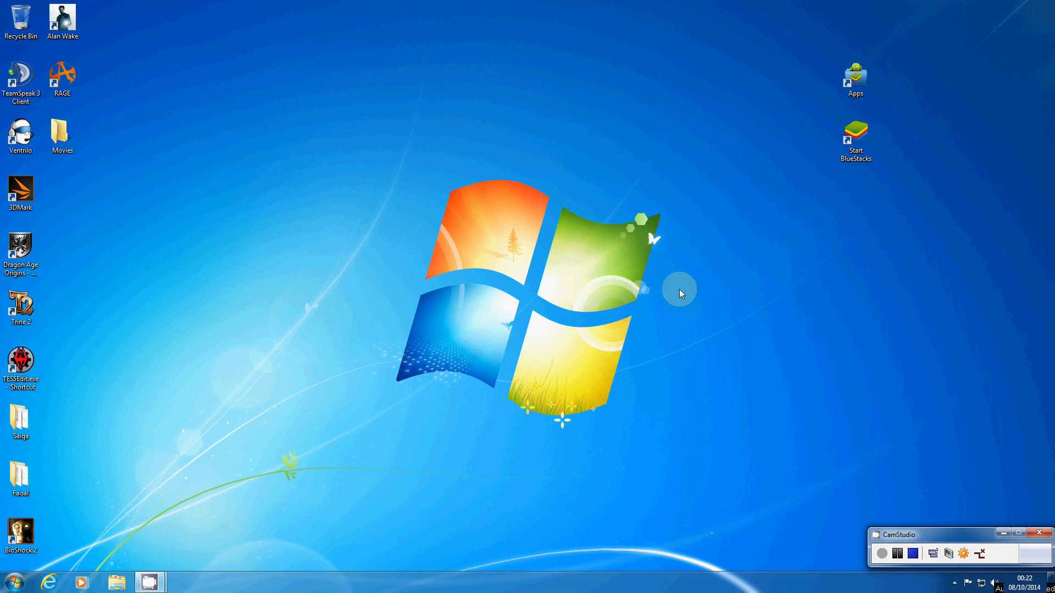
{"action": "mouse_move", "coordinate": [830, 99]}
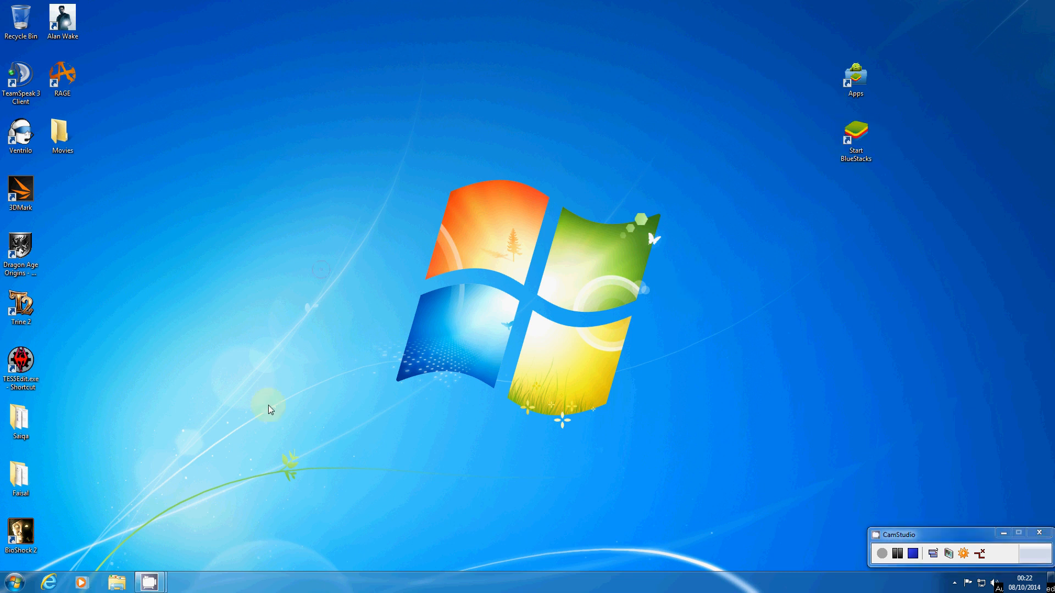
- Search Google for 'bluestacks' in Internet Explorer and open the official BlueStacks homepage
{"action": "left_click", "coordinate": [49, 582]}
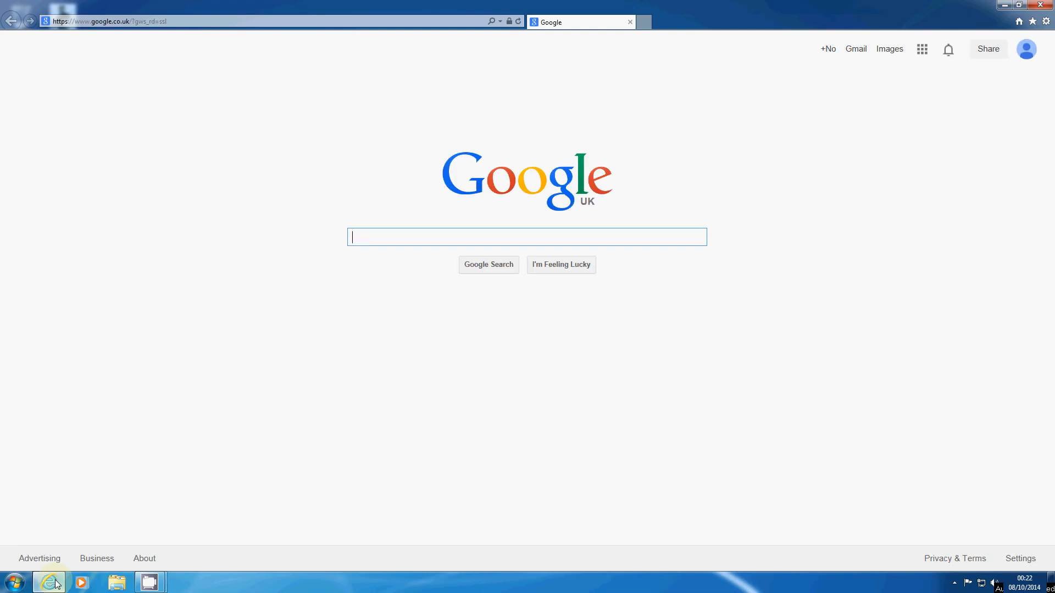
{"action": "type", "text": "b"}
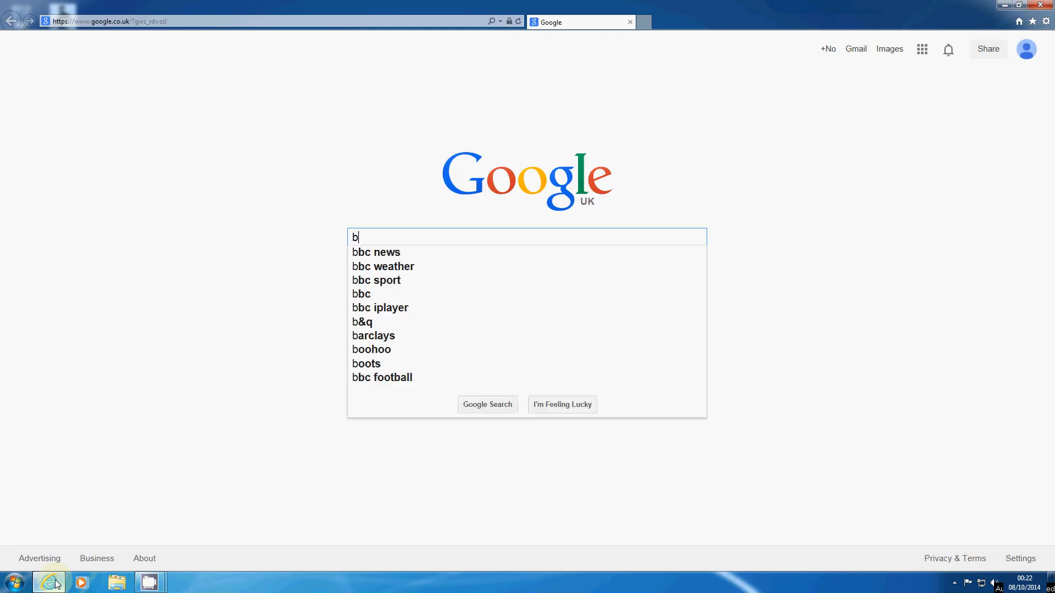
{"action": "type", "text": "bluestacks"}
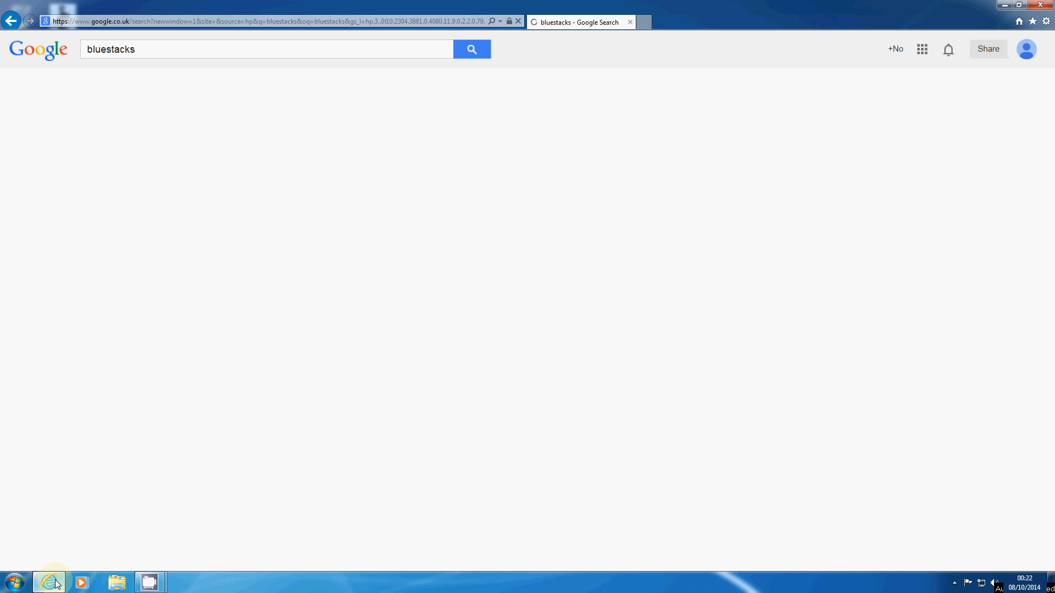
{"action": "left_click", "coordinate": [472, 49]}
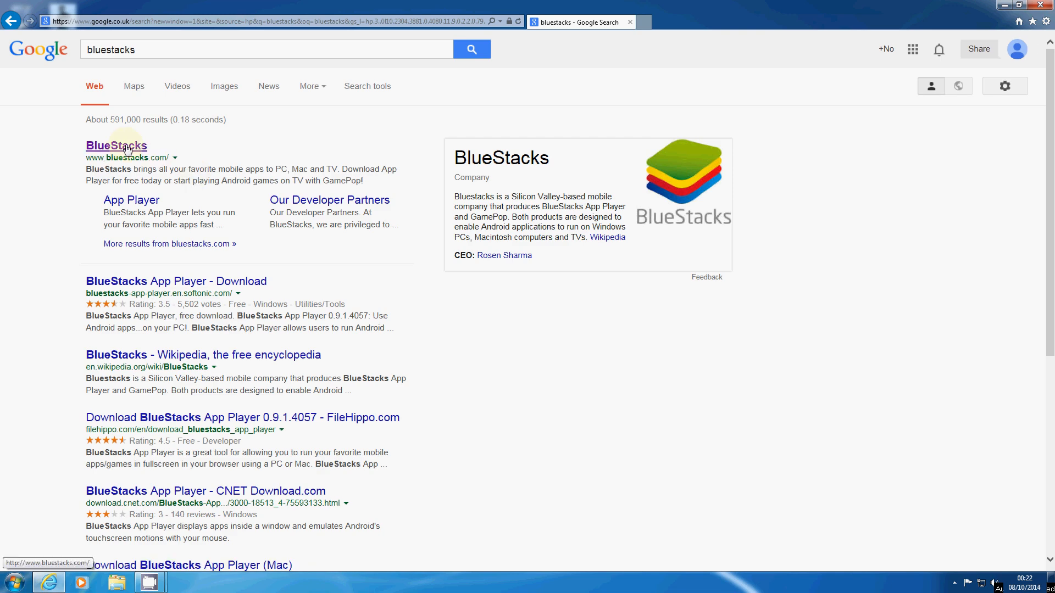
{"action": "left_click", "coordinate": [116, 146]}
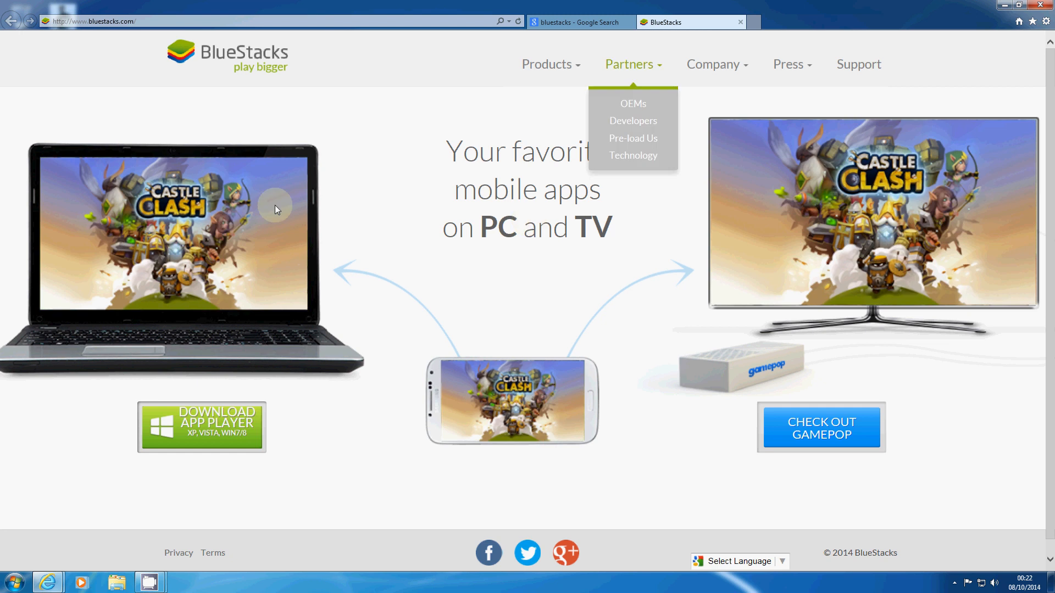
{"action": "mouse_move", "coordinate": [578, 352]}
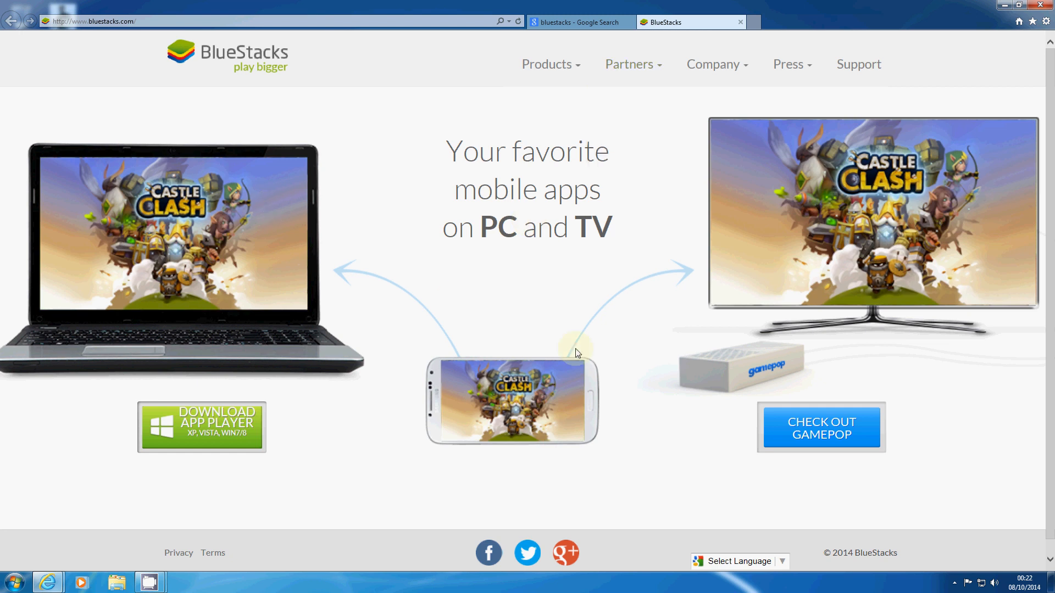
{"action": "mouse_move", "coordinate": [530, 364]}
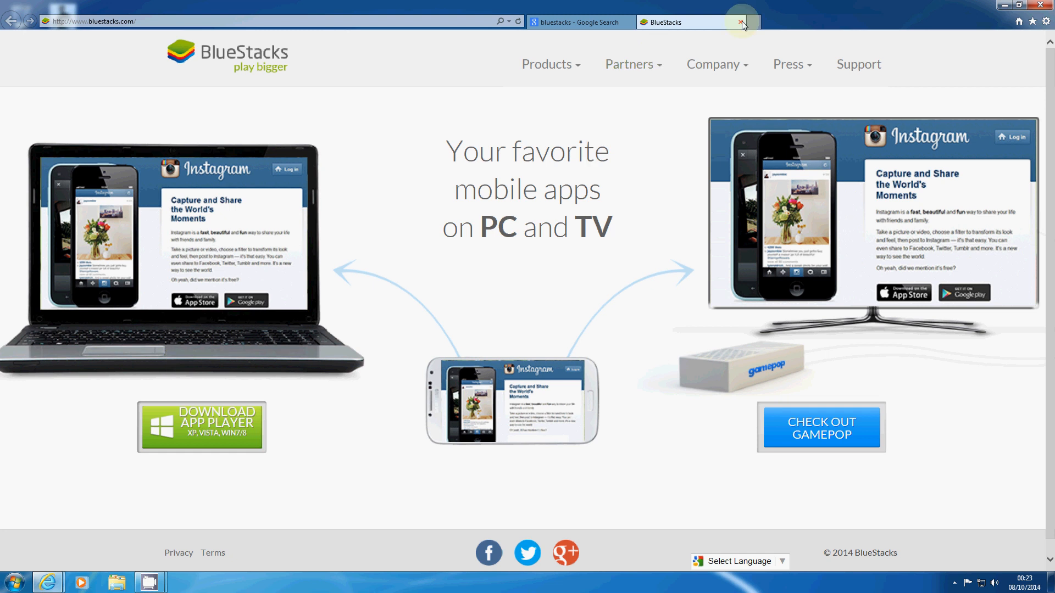
- Close the BlueStacks website and select the Start BlueStacks desktop shortcut
{"action": "left_click", "coordinate": [739, 20]}
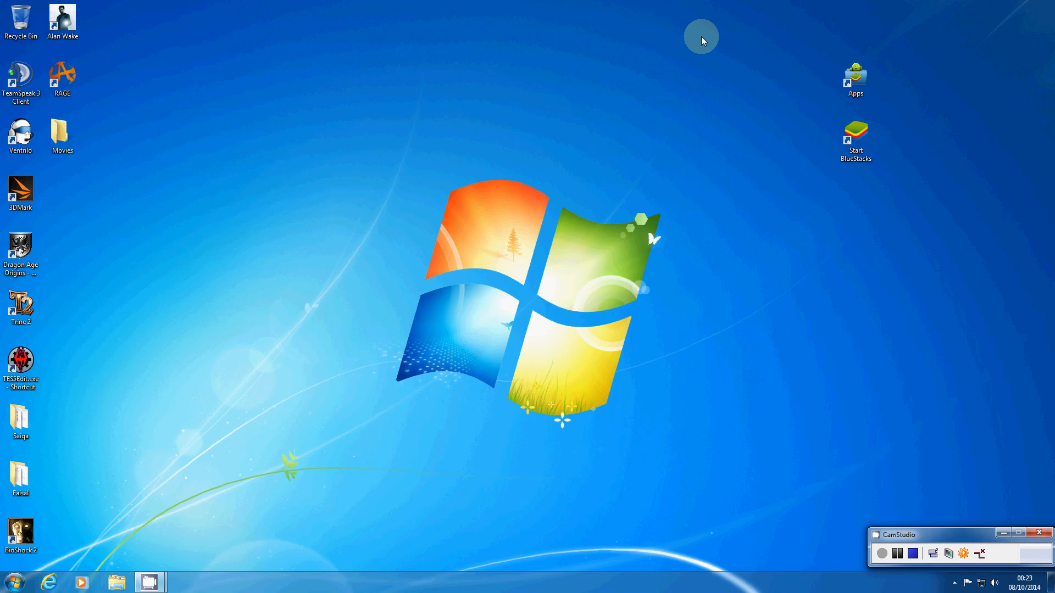
{"action": "left_click", "coordinate": [856, 137]}
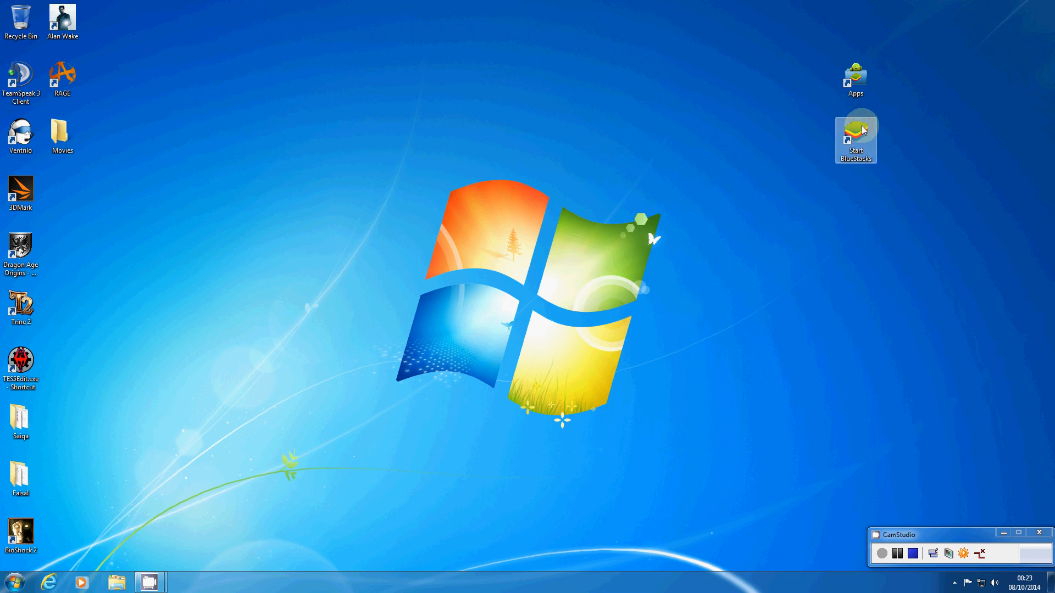
{"action": "double_click", "coordinate": [855, 132]}
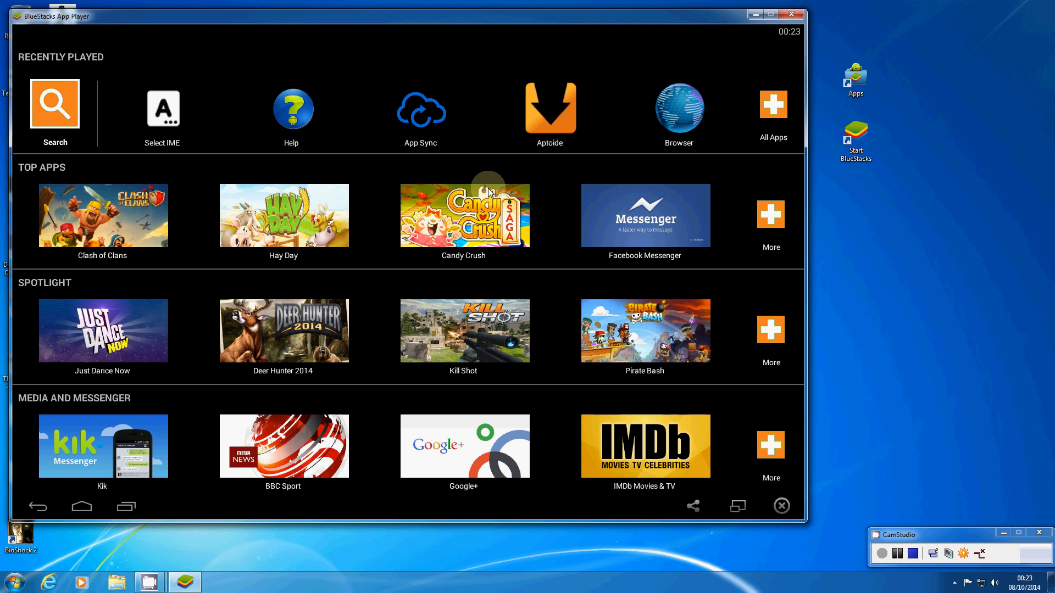
{"action": "mouse_move", "coordinate": [448, 173]}
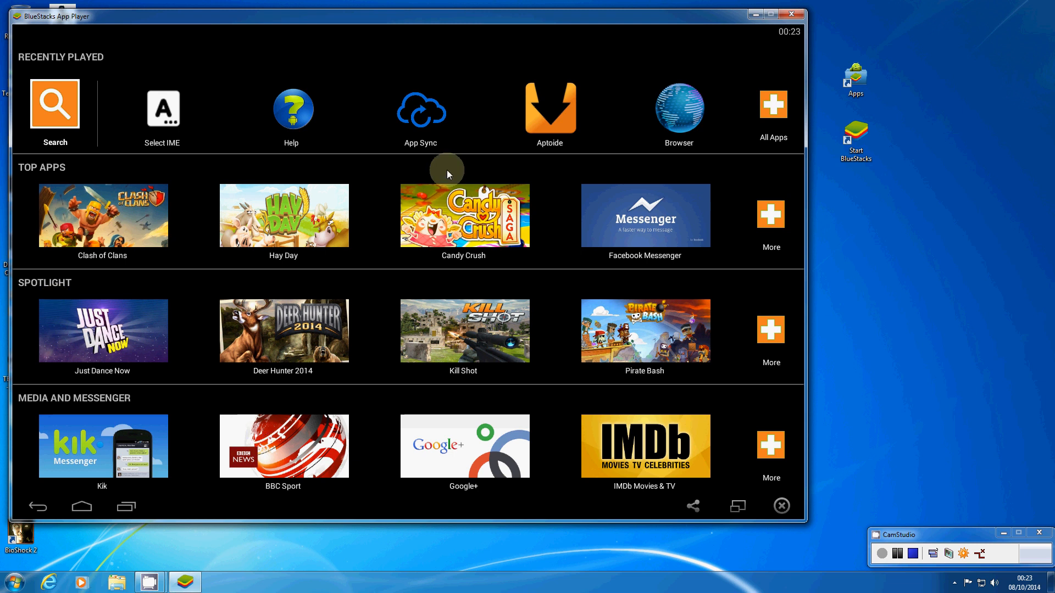
{"action": "mouse_move", "coordinate": [357, 362]}
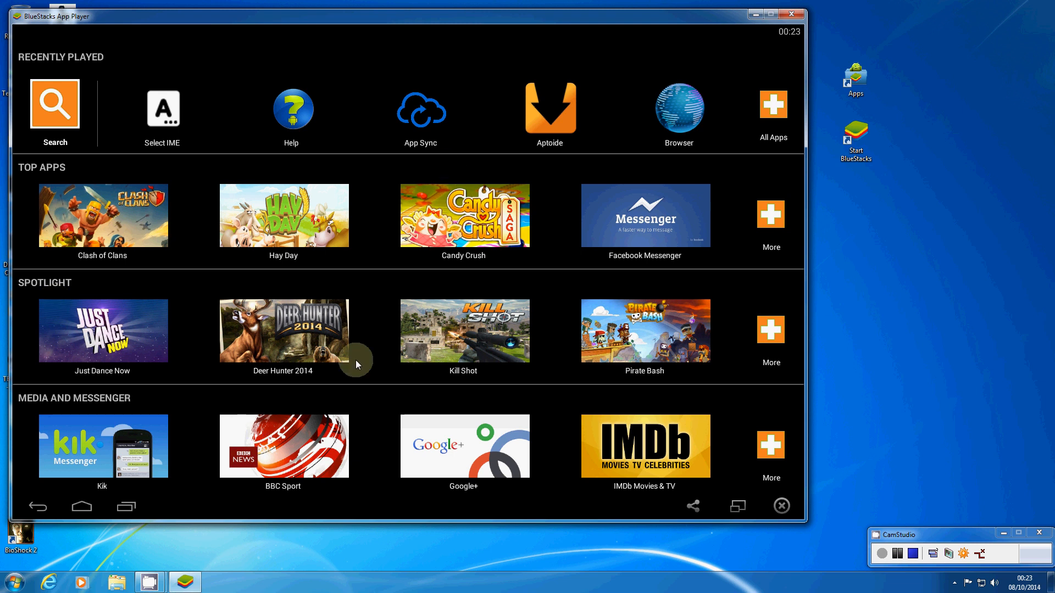
{"action": "mouse_move", "coordinate": [654, 148]}
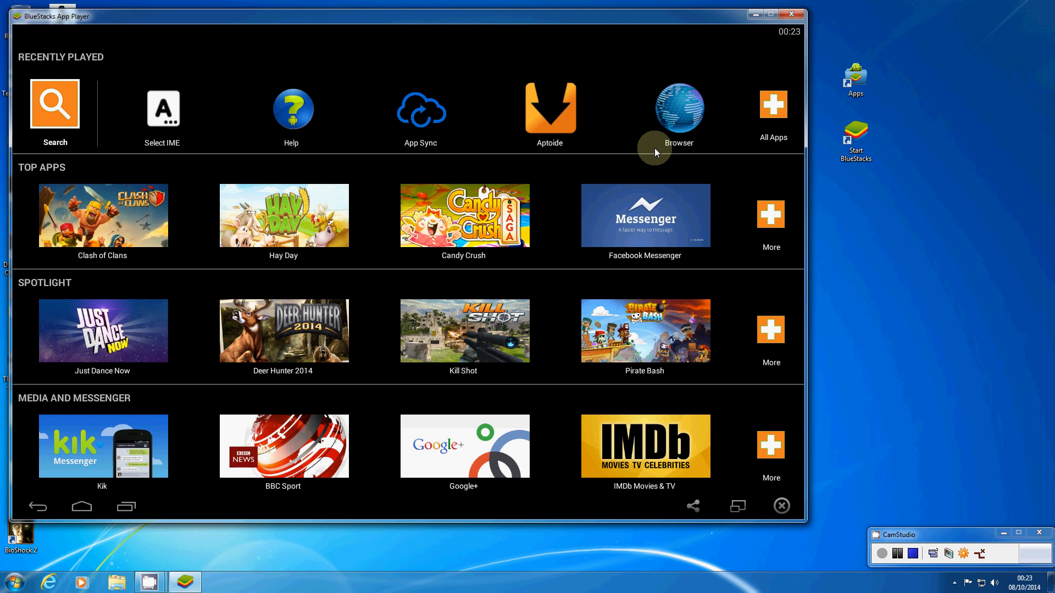
{"action": "mouse_move", "coordinate": [785, 172]}
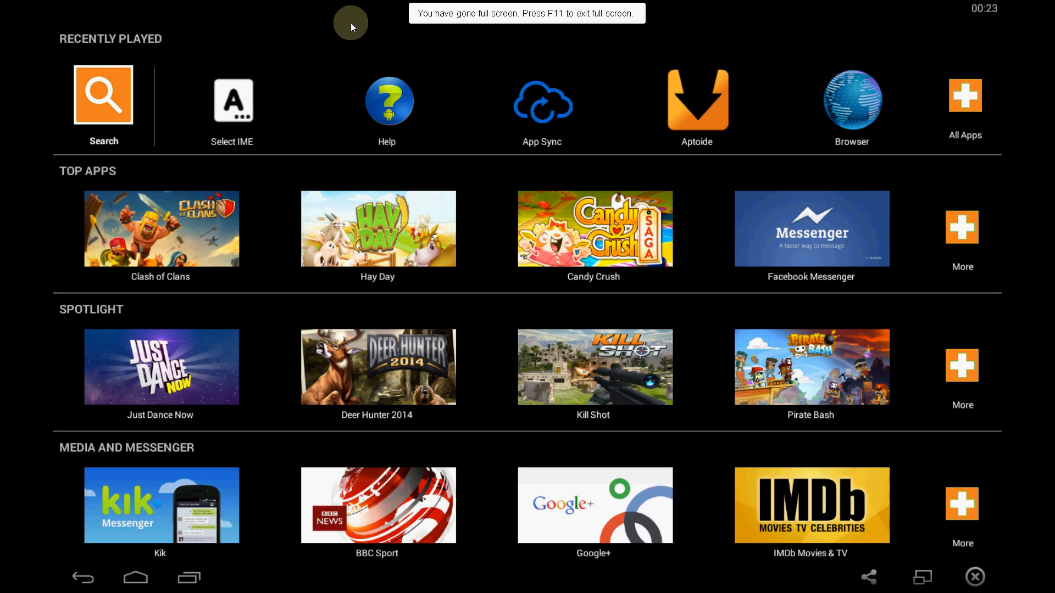
{"action": "mouse_move", "coordinate": [80, 71]}
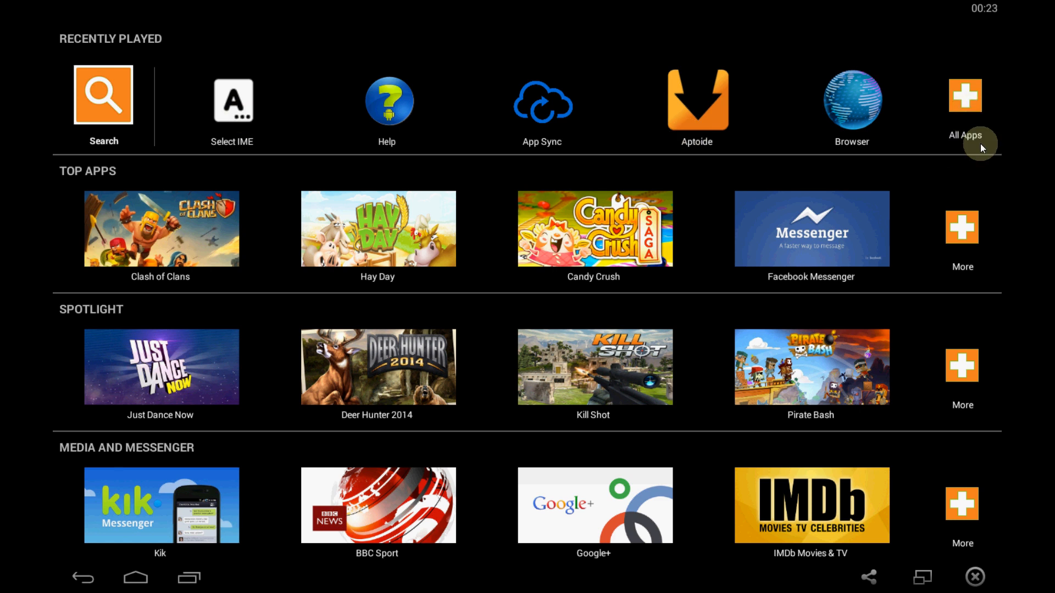
{"action": "left_click", "coordinate": [965, 95]}
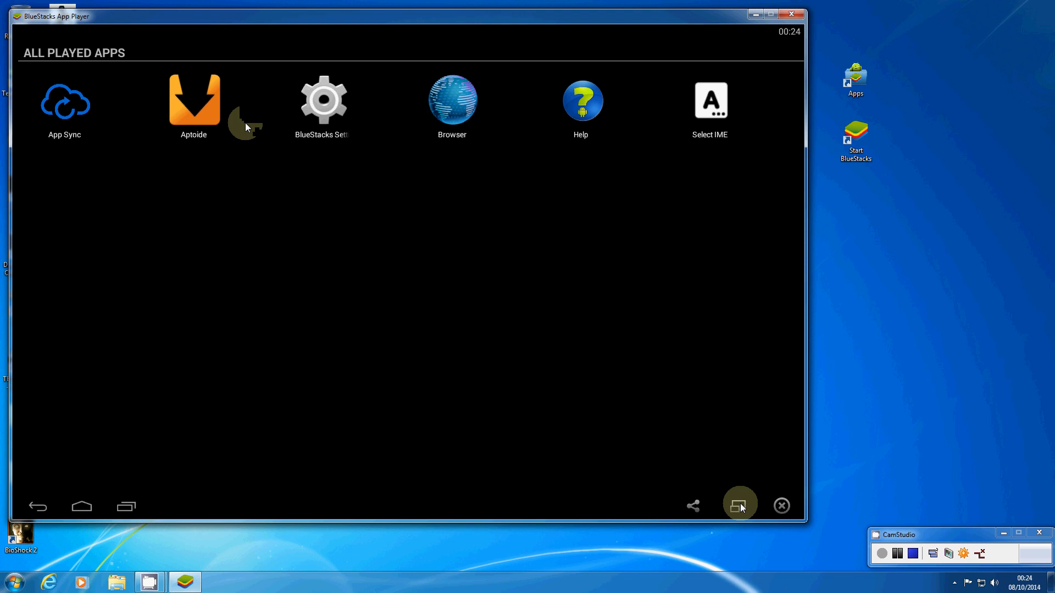
{"action": "left_click", "coordinate": [739, 506]}
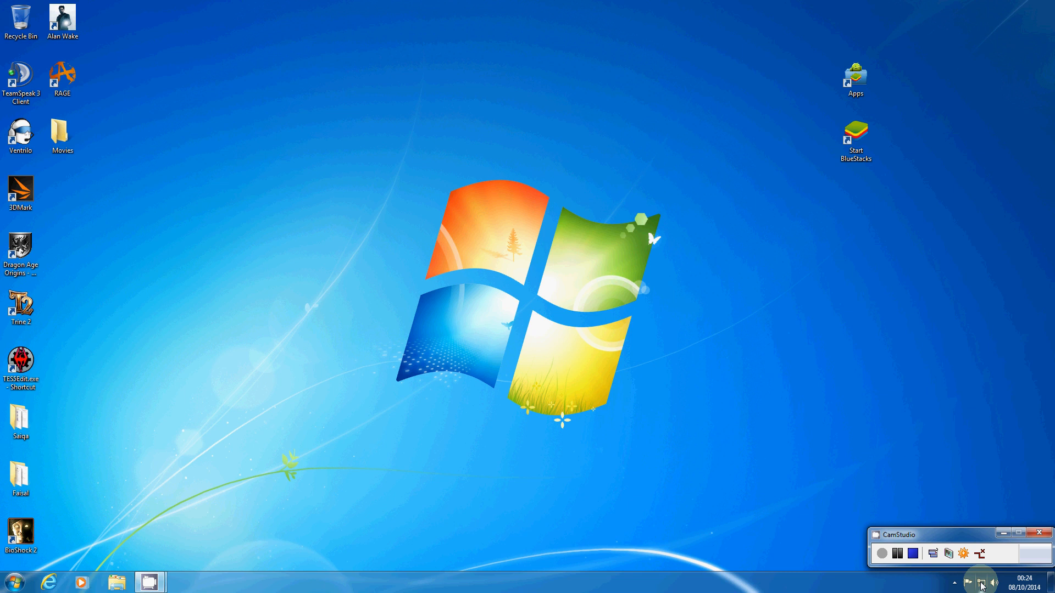
{"action": "mouse_move", "coordinate": [57, 582]}
{"action": "type", "text": "s"}
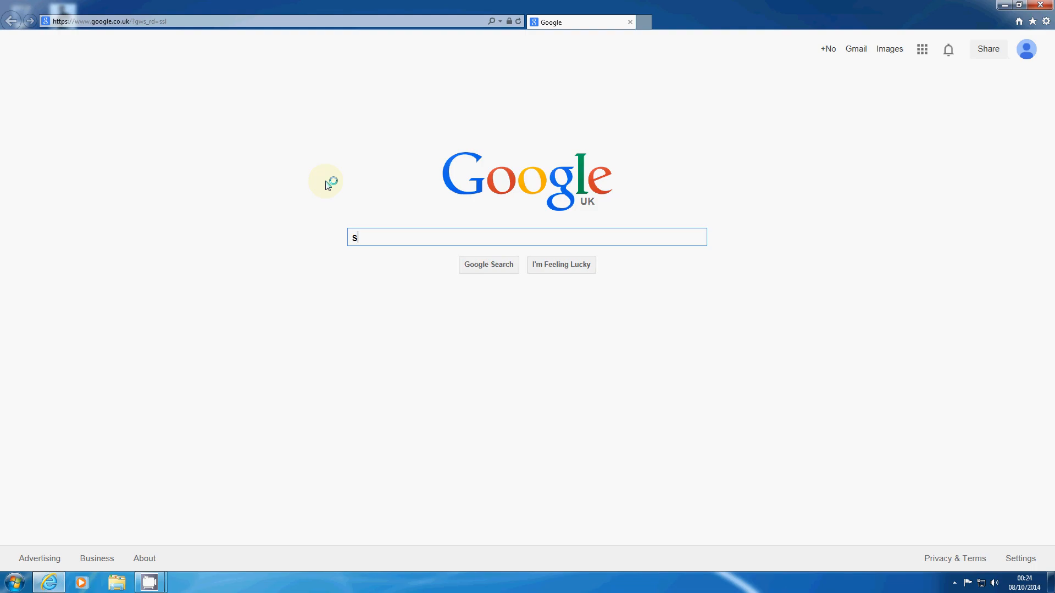
- Search Google for 'download showbox' to list Showbox download links
{"action": "type", "text": "download show"}
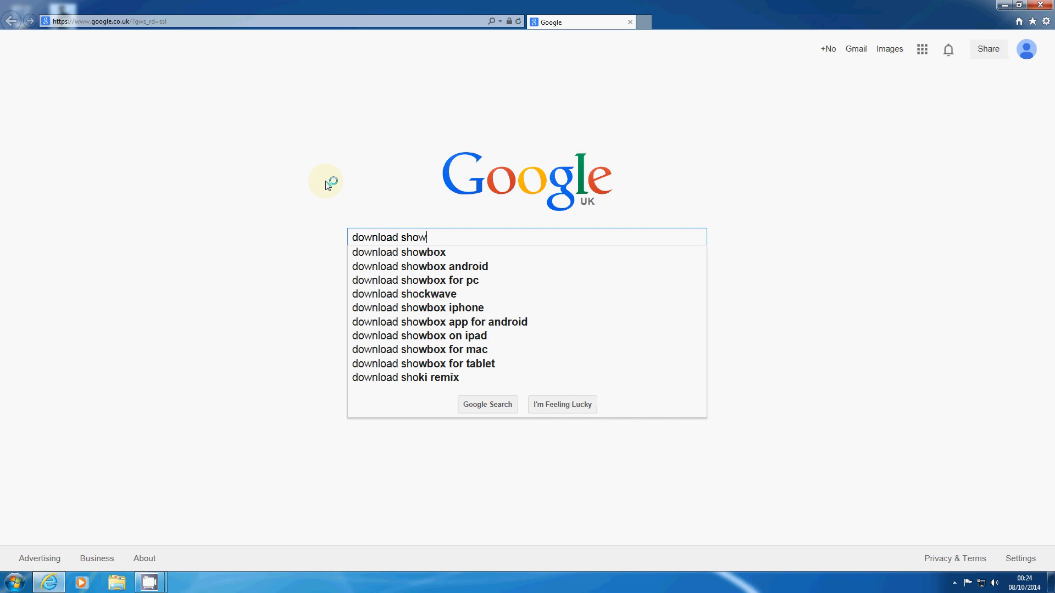
{"action": "left_click", "coordinate": [398, 253]}
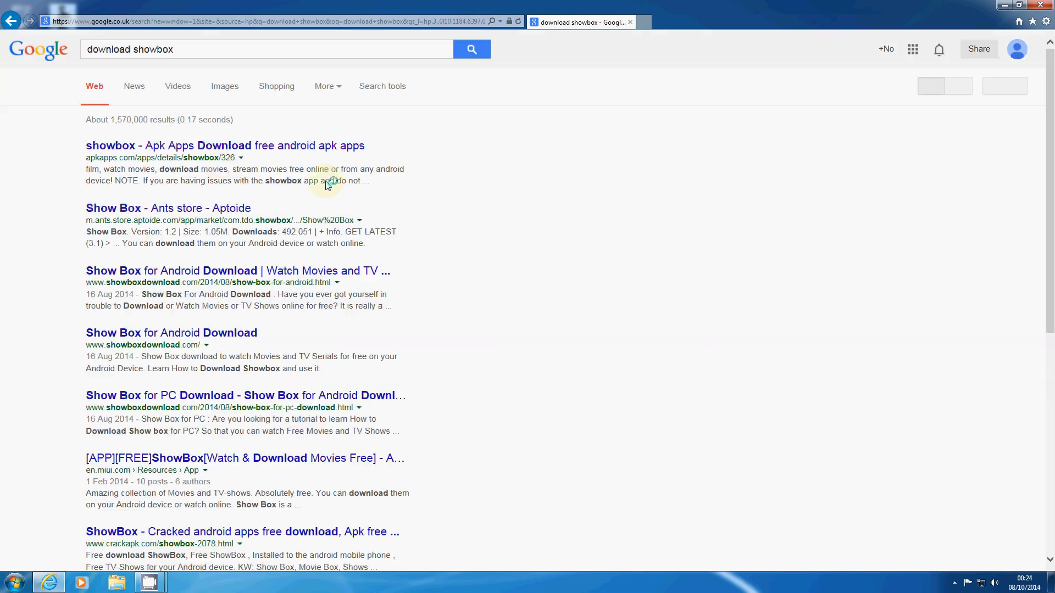
{"action": "mouse_move", "coordinate": [188, 147]}
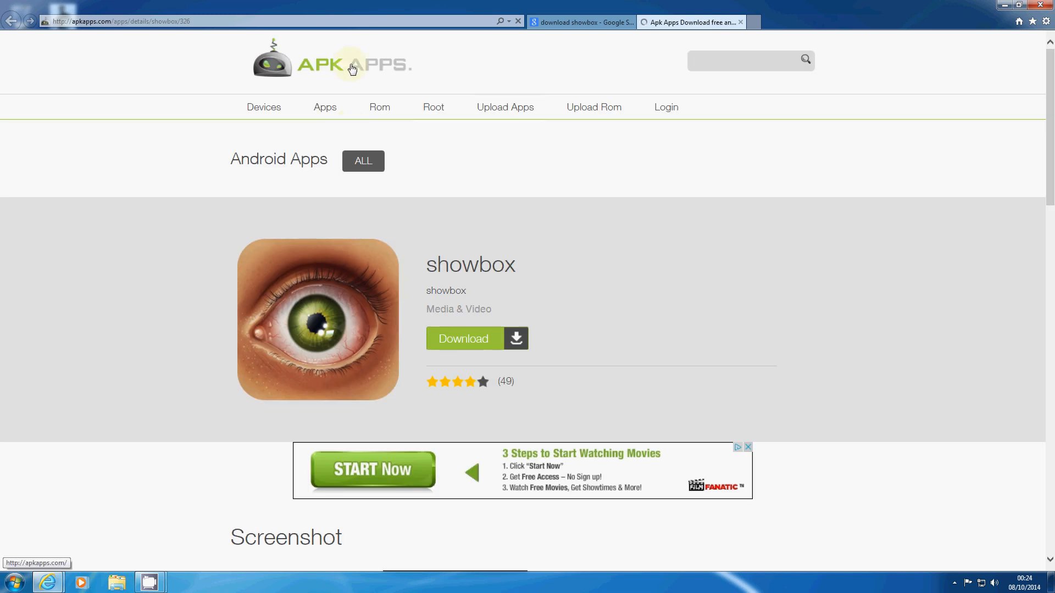
{"action": "mouse_move", "coordinate": [309, 95]}
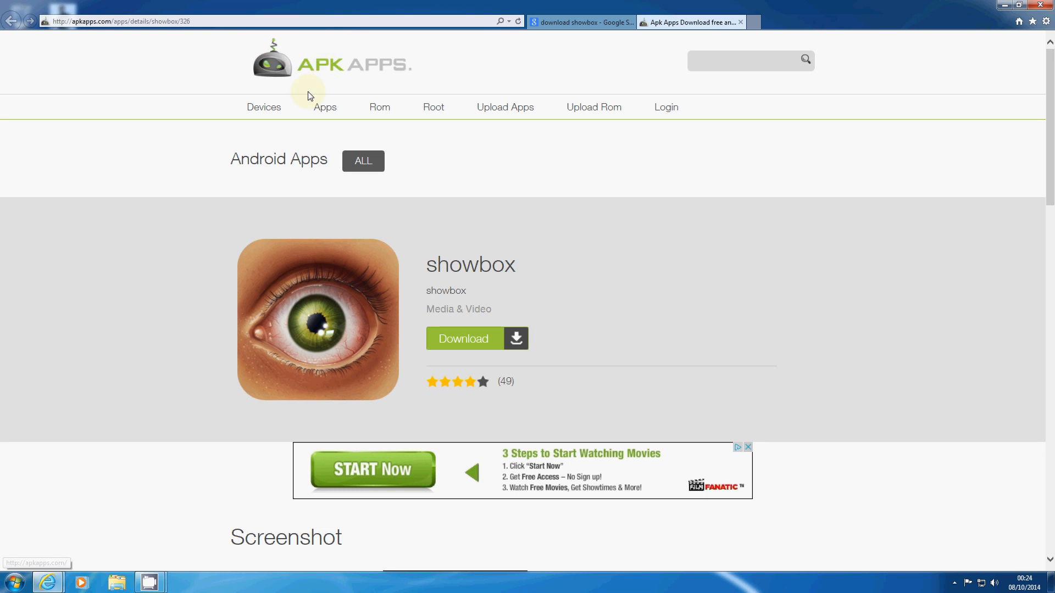
{"action": "mouse_move", "coordinate": [348, 88]}
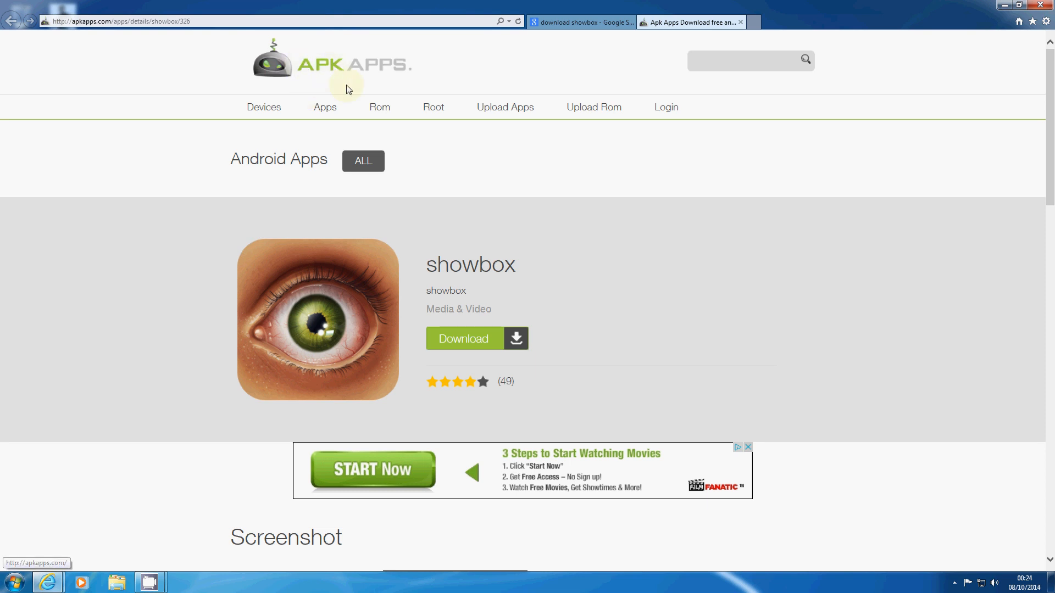
{"action": "mouse_move", "coordinate": [323, 425]}
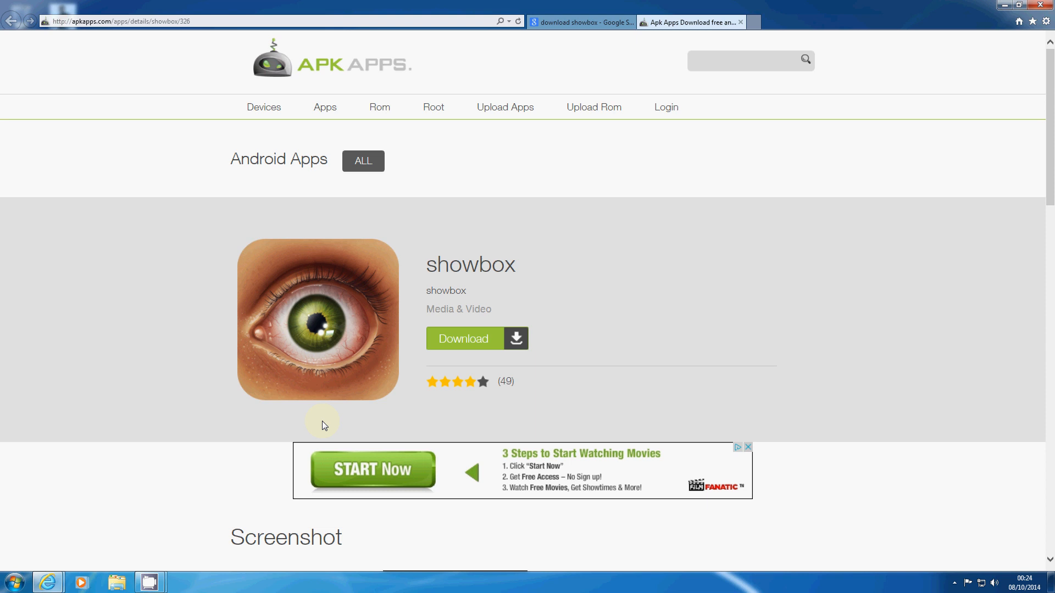
{"action": "mouse_move", "coordinate": [467, 343]}
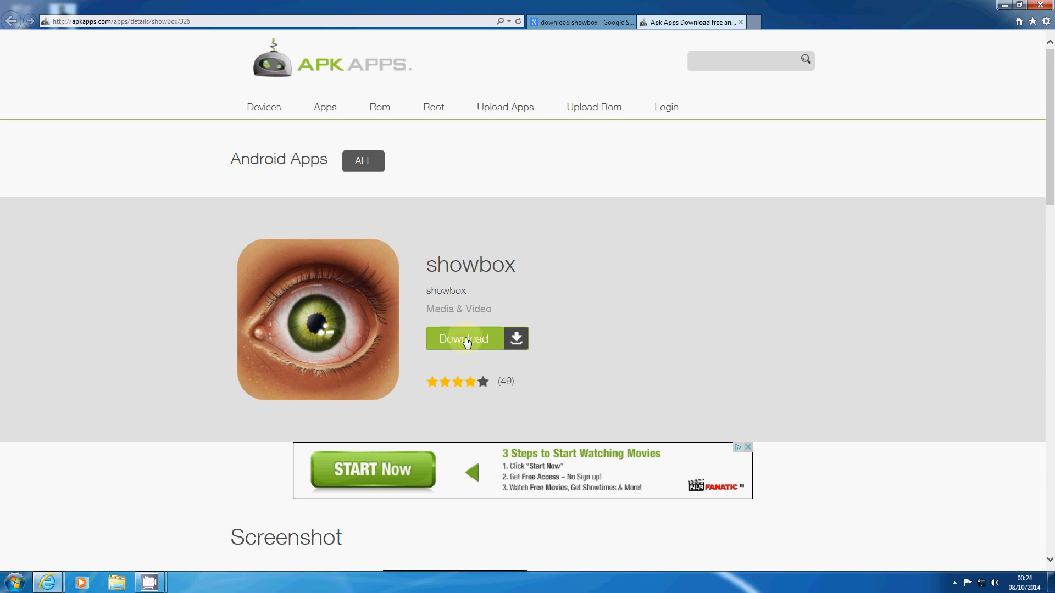
- Download the Show Box APK from APK Apps, saving it to the Desktop via Save as
{"action": "left_click", "coordinate": [469, 345]}
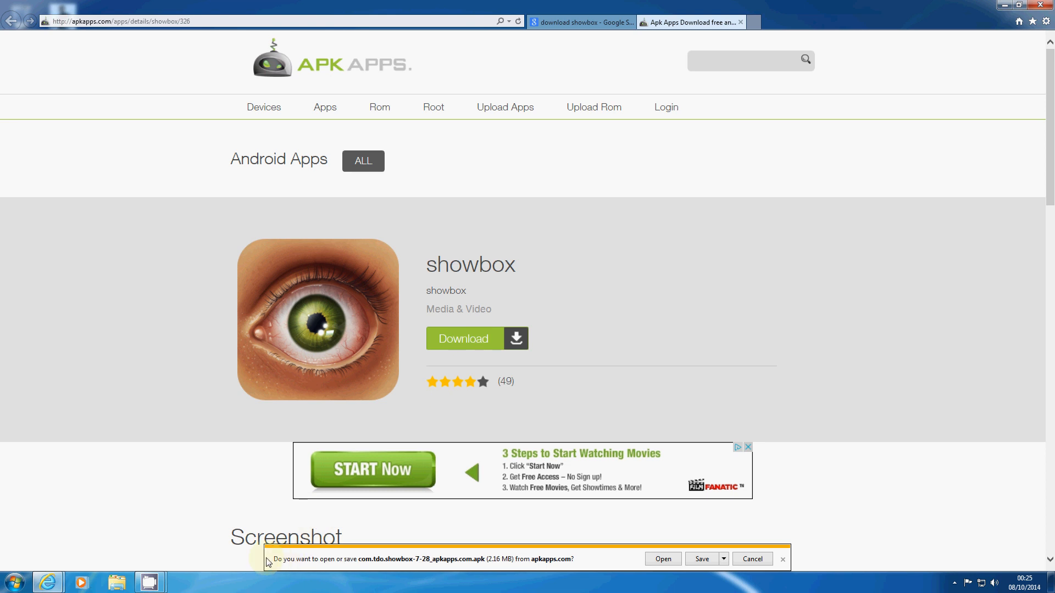
{"action": "mouse_move", "coordinate": [382, 566]}
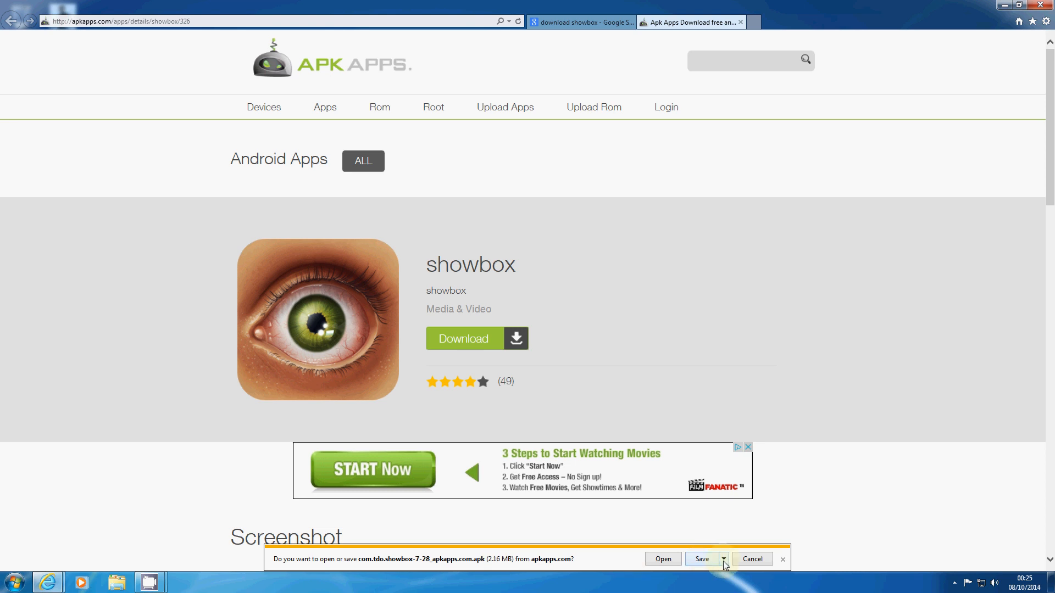
{"action": "left_click", "coordinate": [724, 558]}
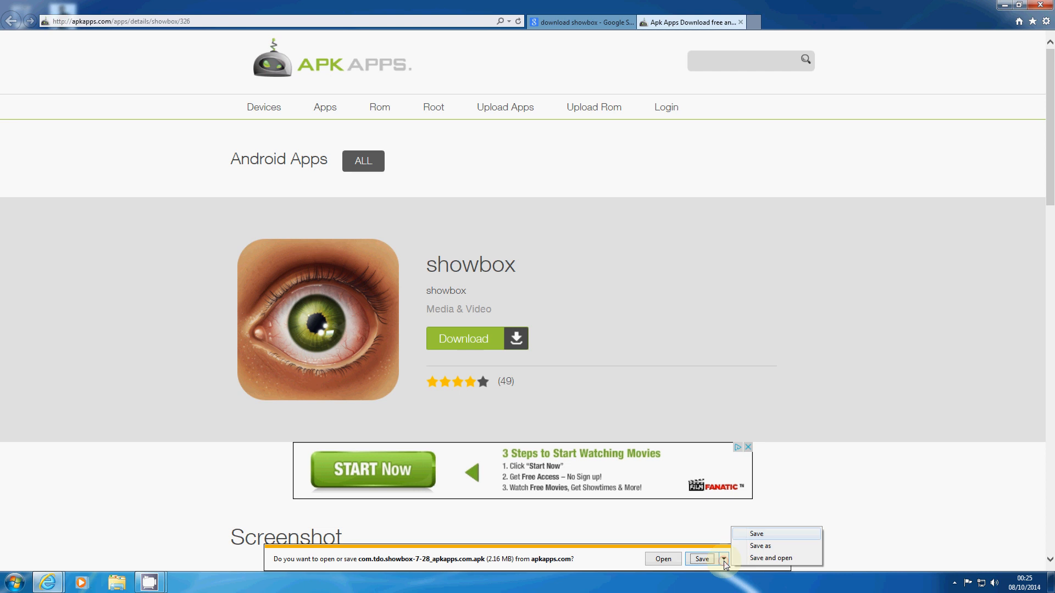
{"action": "left_click", "coordinate": [760, 546]}
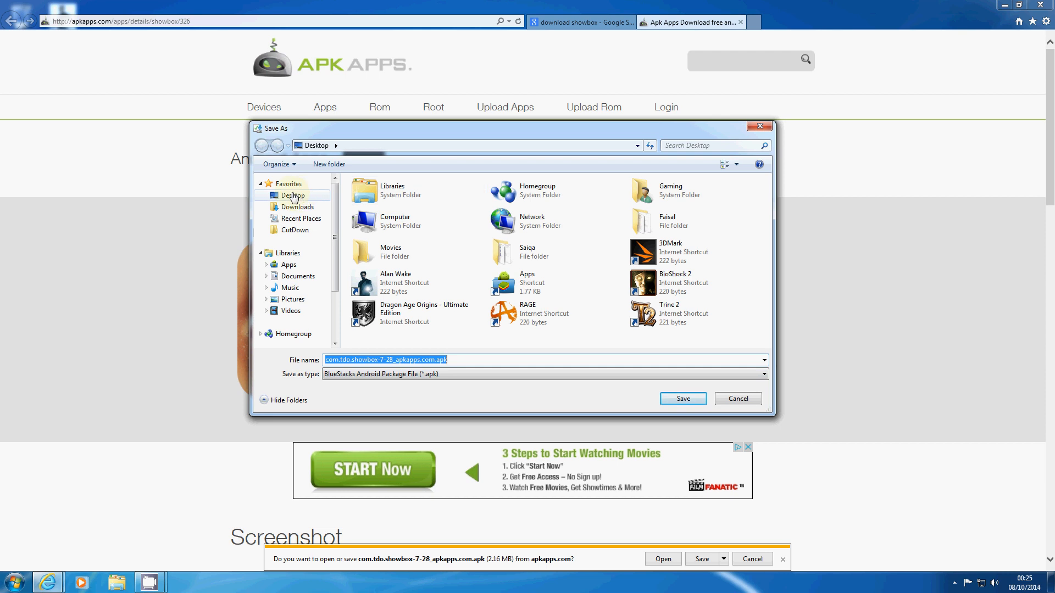
{"action": "left_click", "coordinate": [292, 195]}
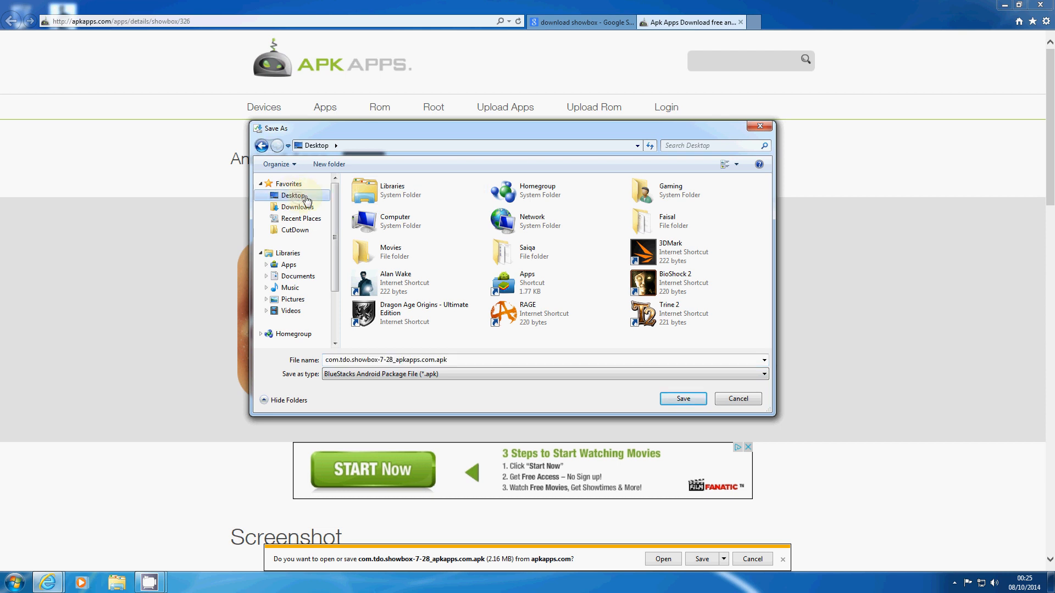
{"action": "left_click", "coordinate": [683, 399]}
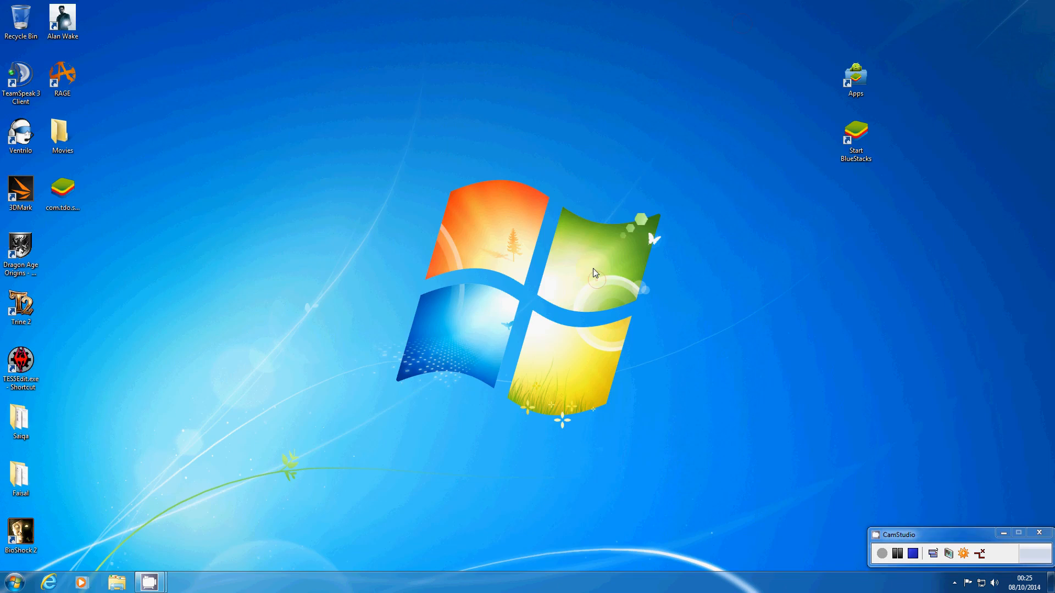
- Move the Show Box APK to the desktop centre and install it via BlueStacks Apk Handler
{"action": "left_click_drag", "start_coordinate": [62, 189], "coordinate": [521, 316]}
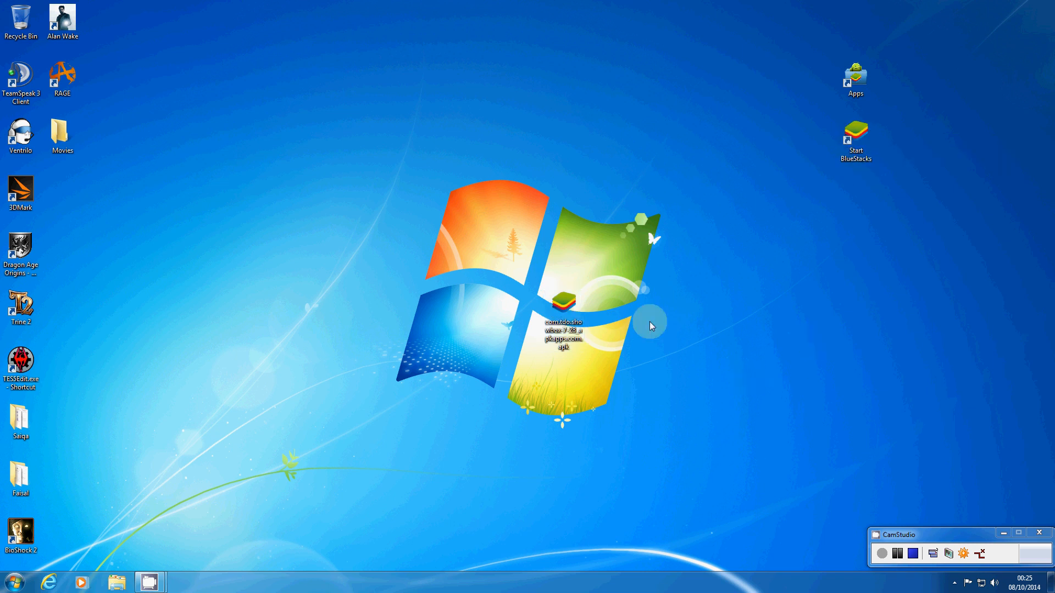
{"action": "double_click", "coordinate": [557, 302]}
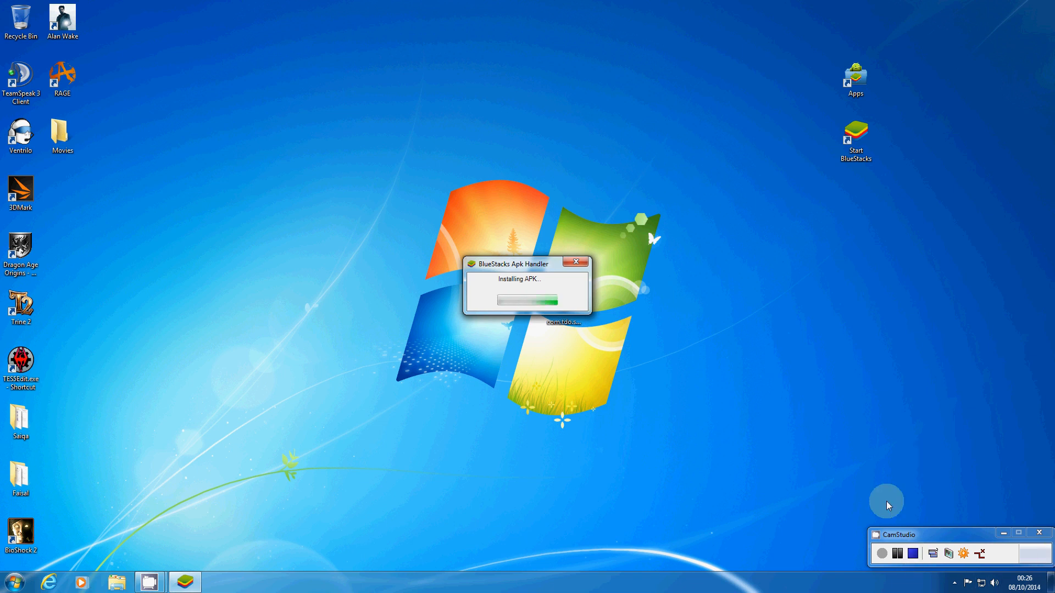
{"action": "mouse_move", "coordinate": [895, 449]}
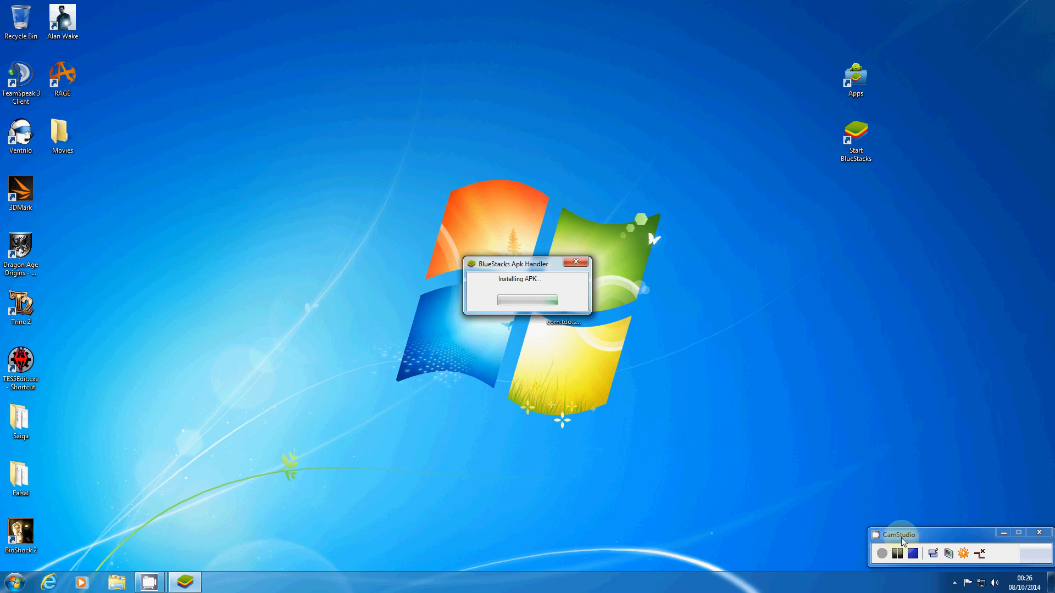
{"action": "mouse_move", "coordinate": [849, 546]}
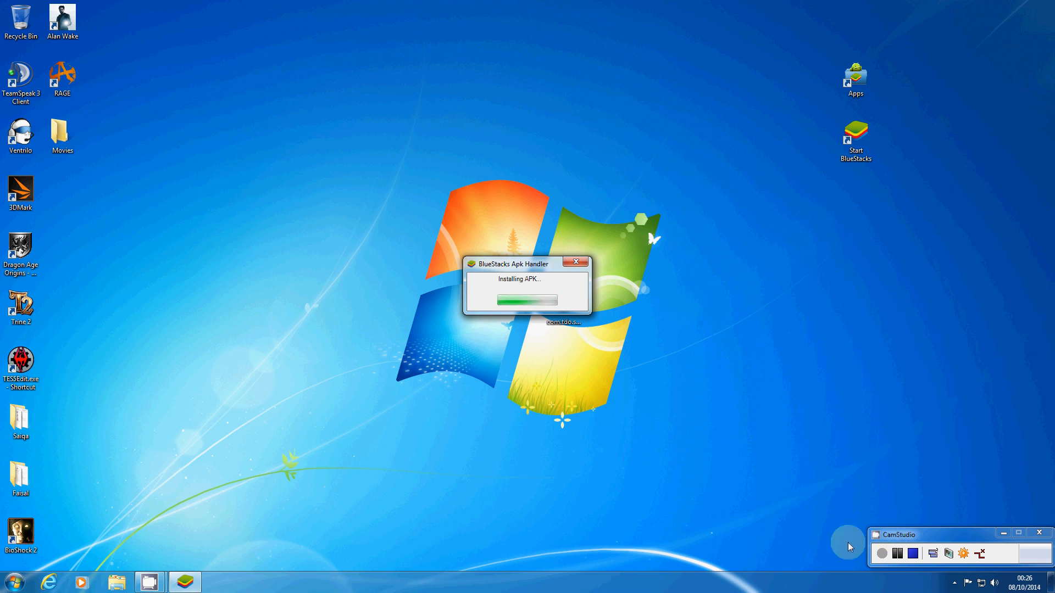
{"action": "mouse_move", "coordinate": [984, 568]}
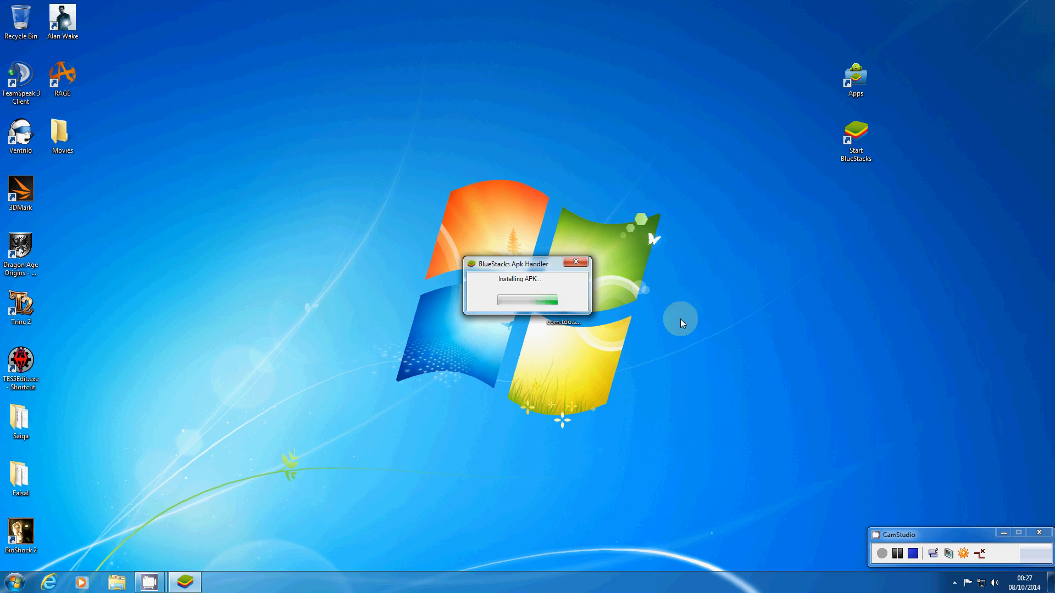
{"action": "left_click_drag", "start_coordinate": [512, 263], "coordinate": [598, 249]}
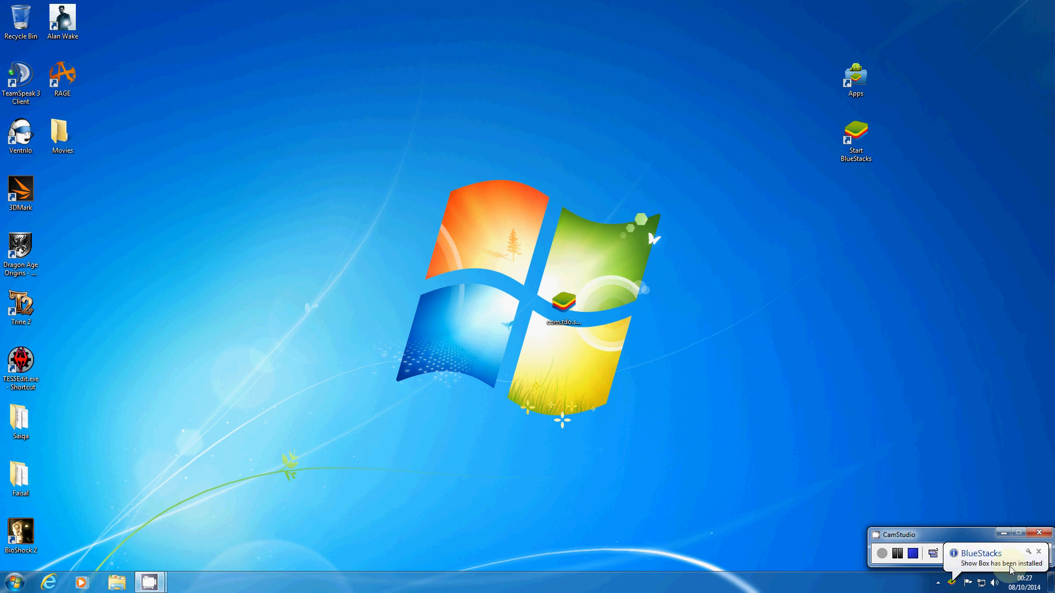
{"action": "mouse_move", "coordinate": [1042, 543]}
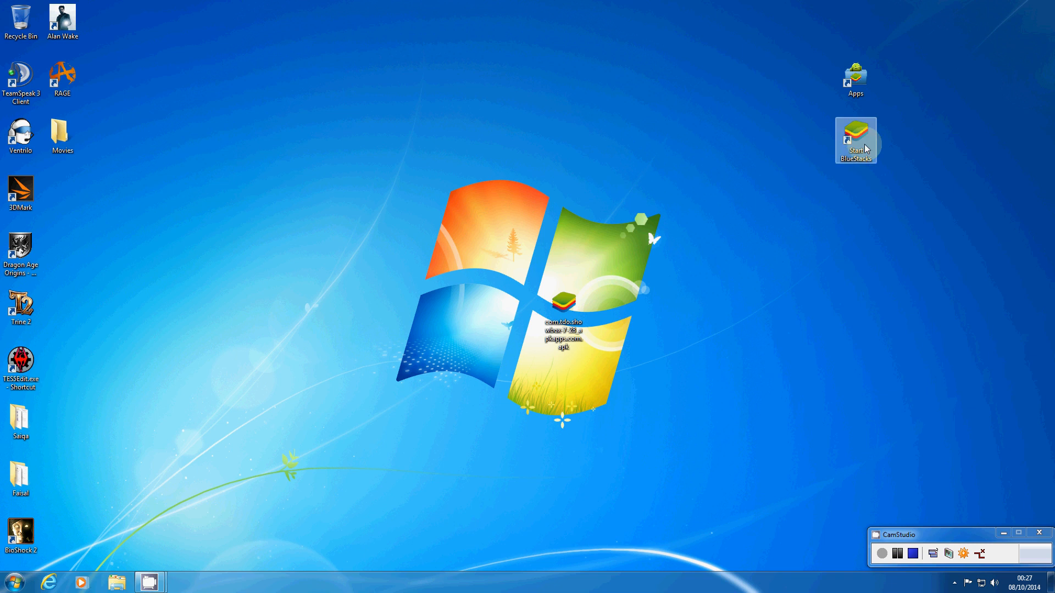
- Start BlueStacks, show All Apps, and launch Show Box
{"action": "double_click", "coordinate": [856, 139]}
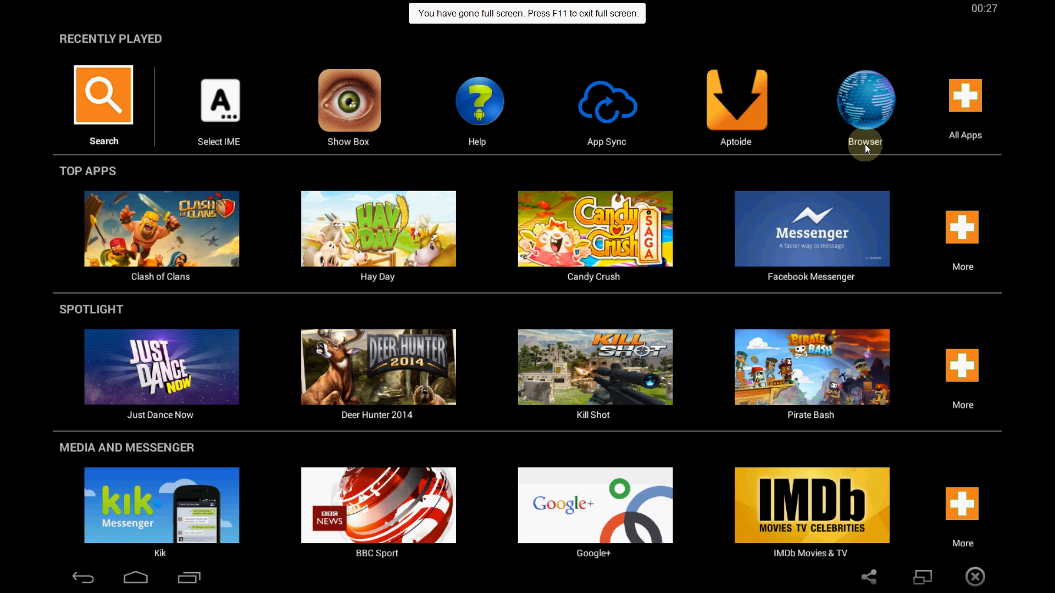
{"action": "mouse_move", "coordinate": [184, 113]}
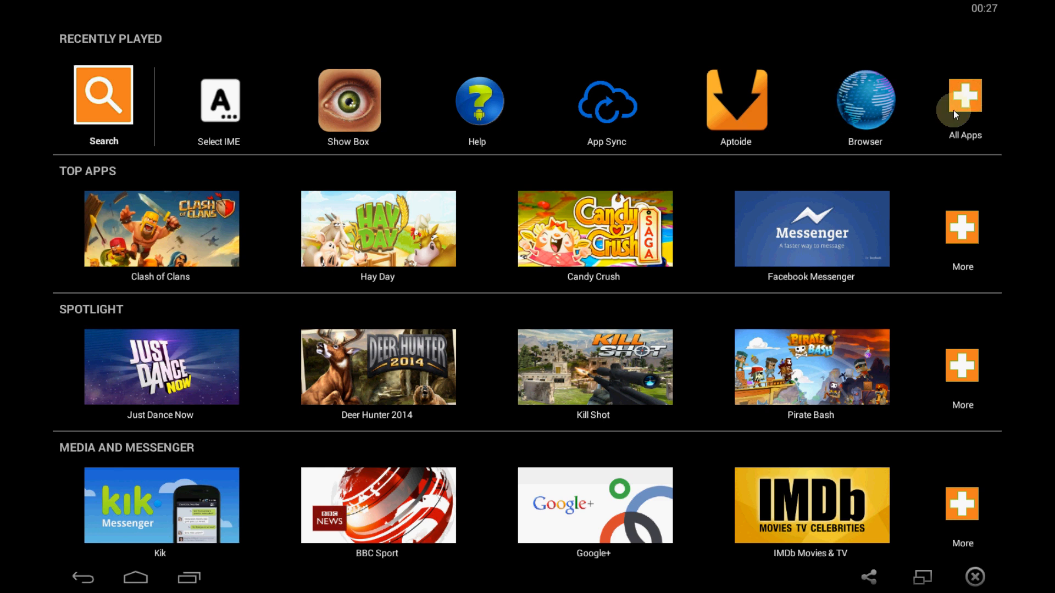
{"action": "mouse_move", "coordinate": [965, 143]}
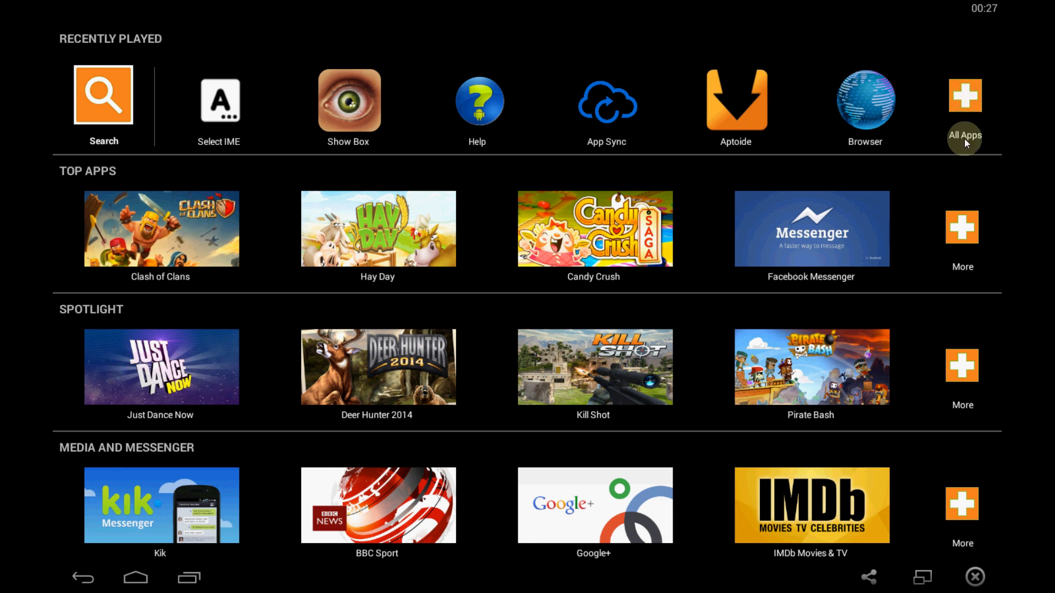
{"action": "left_click", "coordinate": [965, 96]}
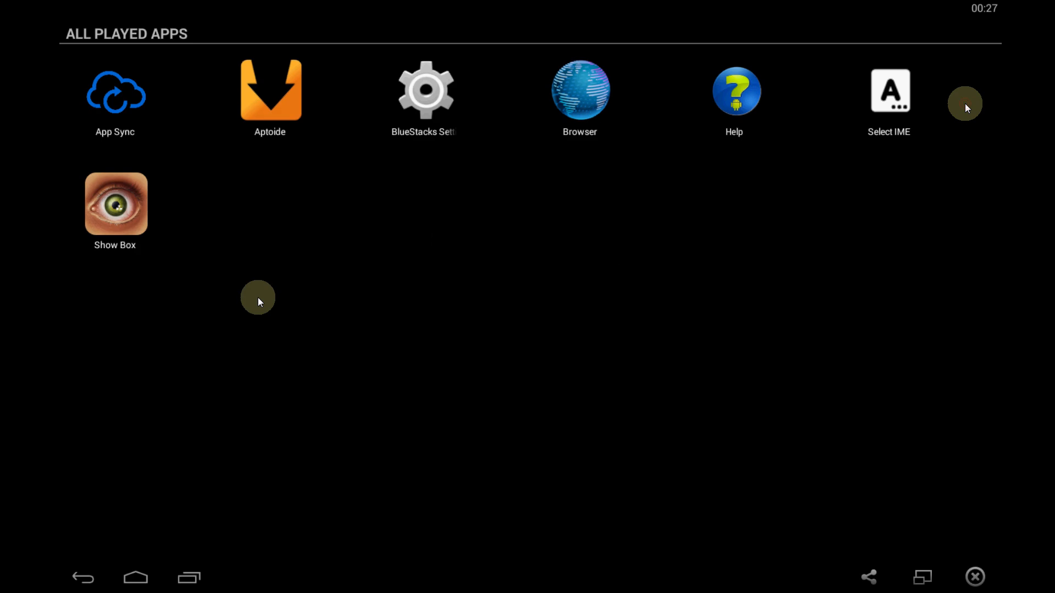
{"action": "mouse_move", "coordinate": [123, 215]}
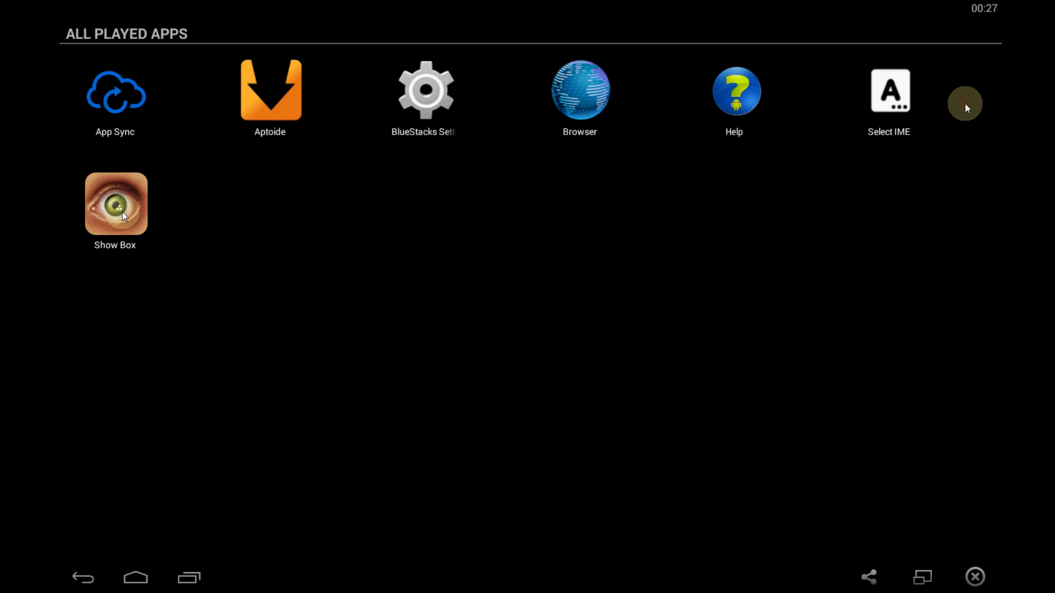
{"action": "left_click", "coordinate": [116, 210]}
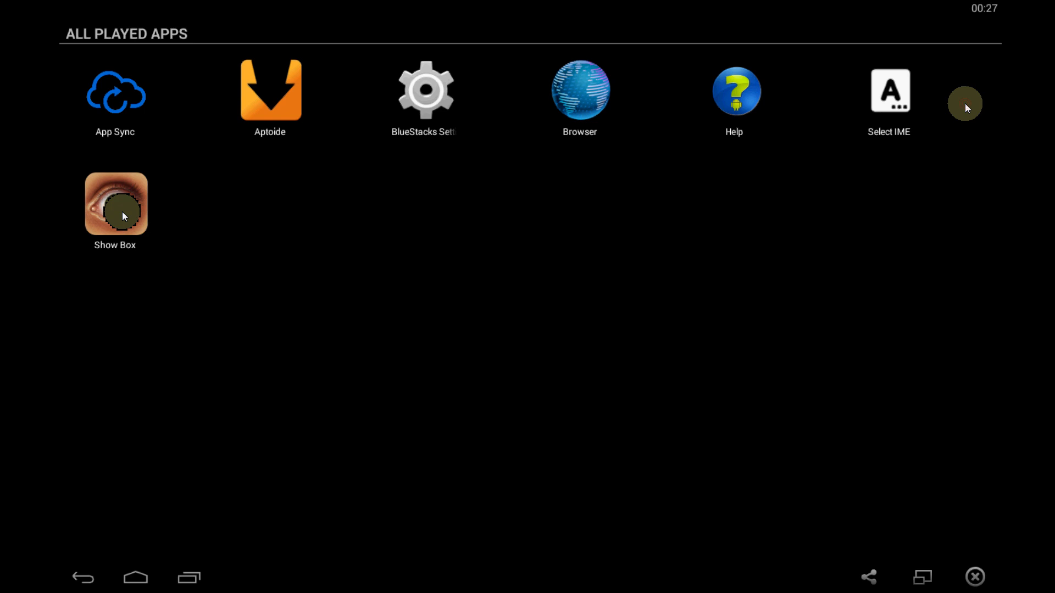
{"action": "left_click", "coordinate": [116, 205]}
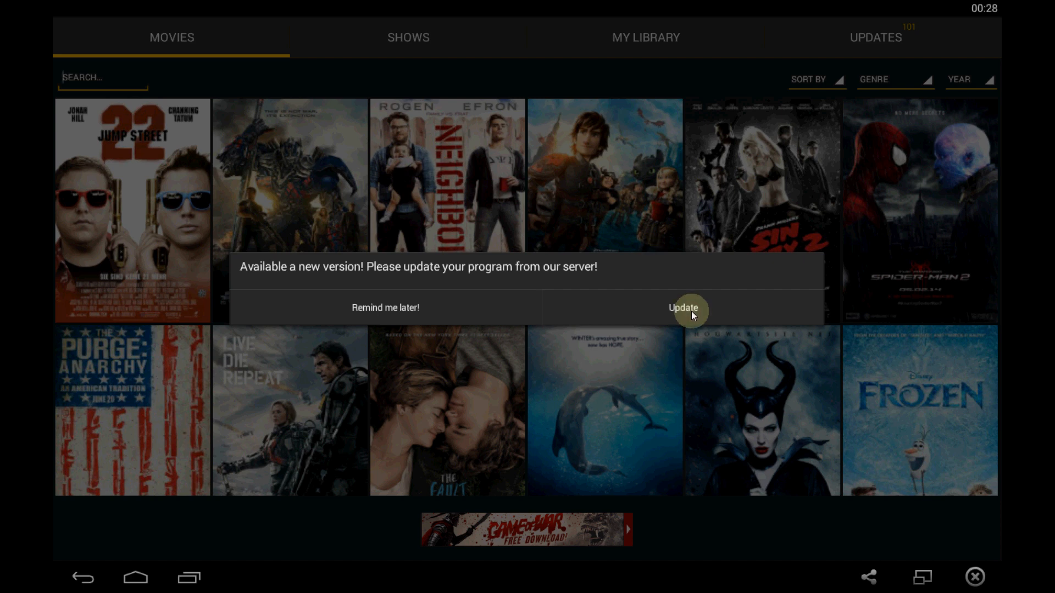
- Accept the Show Box new-version prompt and install the update
{"action": "left_click", "coordinate": [685, 307]}
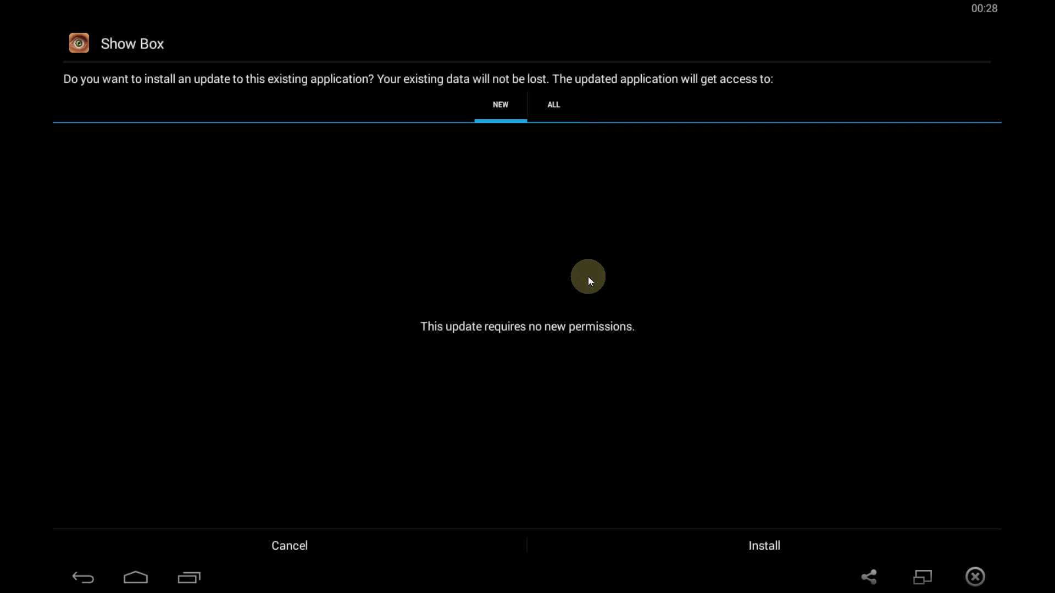
{"action": "mouse_move", "coordinate": [331, 283]}
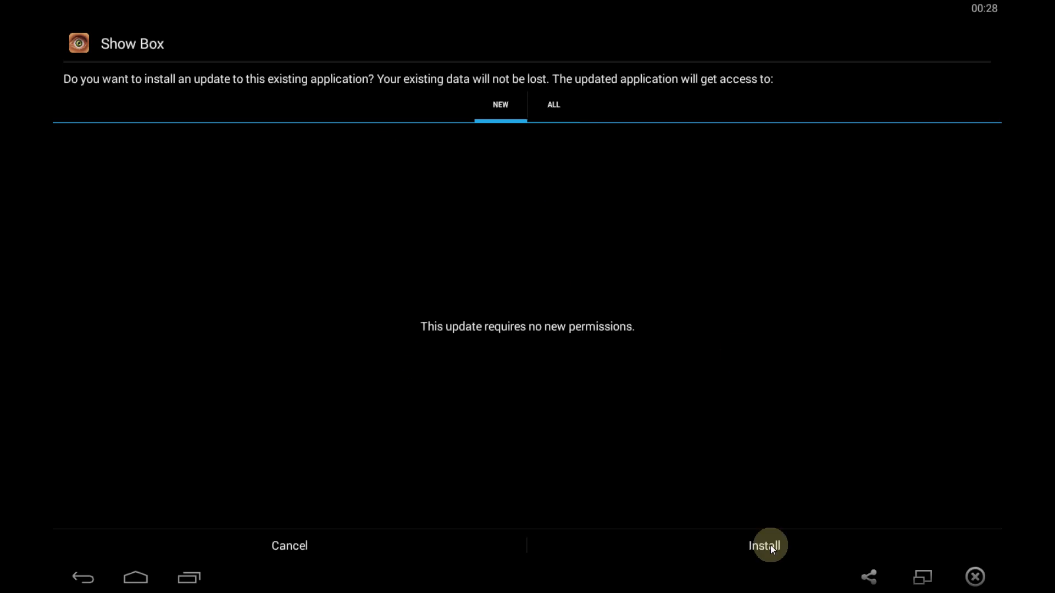
{"action": "left_click", "coordinate": [767, 546]}
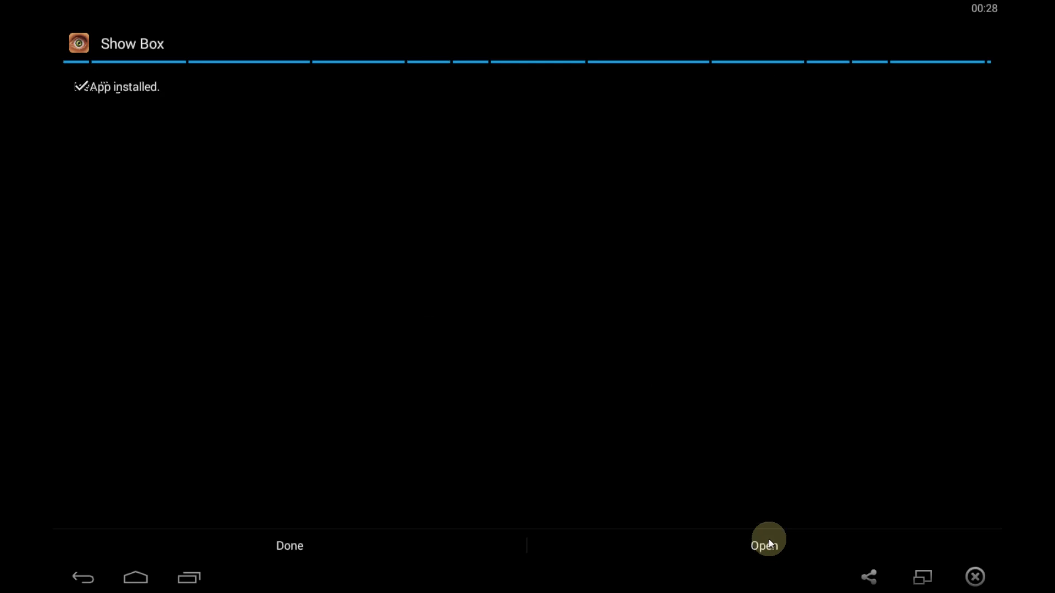
{"action": "mouse_move", "coordinate": [210, 289]}
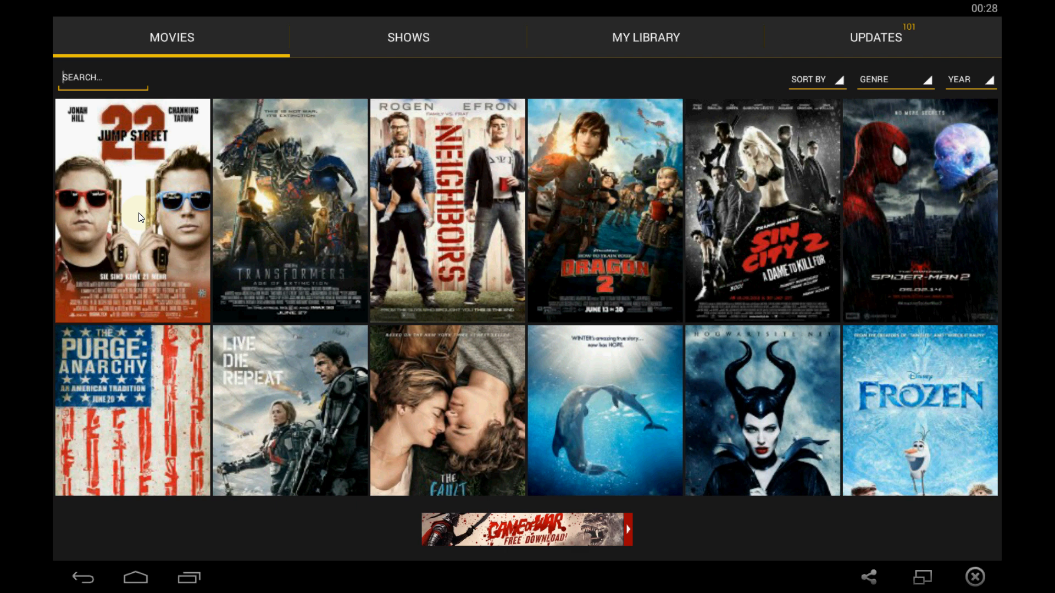
{"action": "mouse_move", "coordinate": [188, 22]}
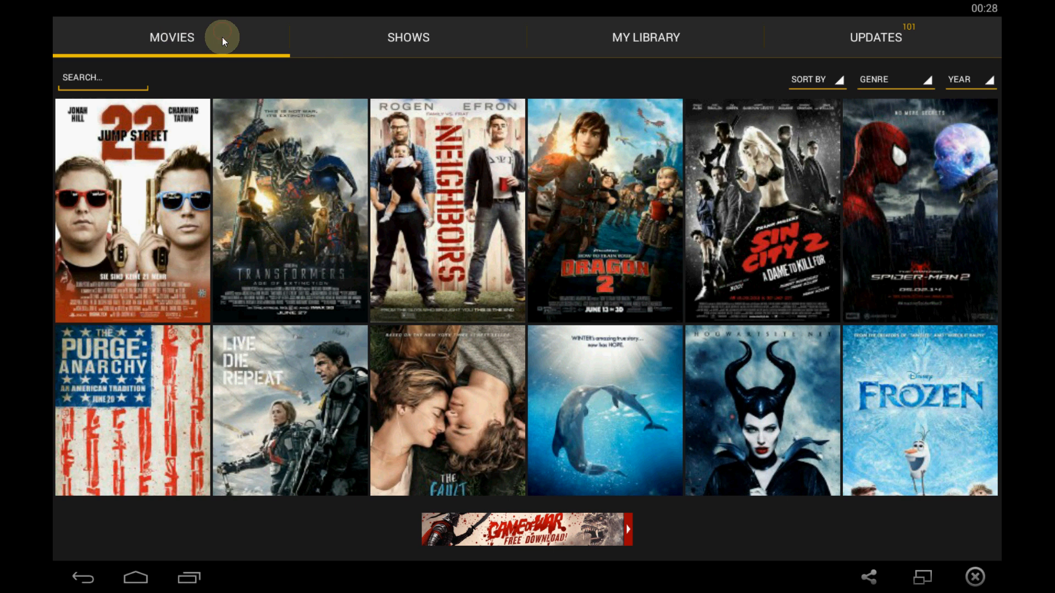
- Browse Show Box's Movies, TV Shows and My Library tabs
{"action": "left_click", "coordinate": [407, 38]}
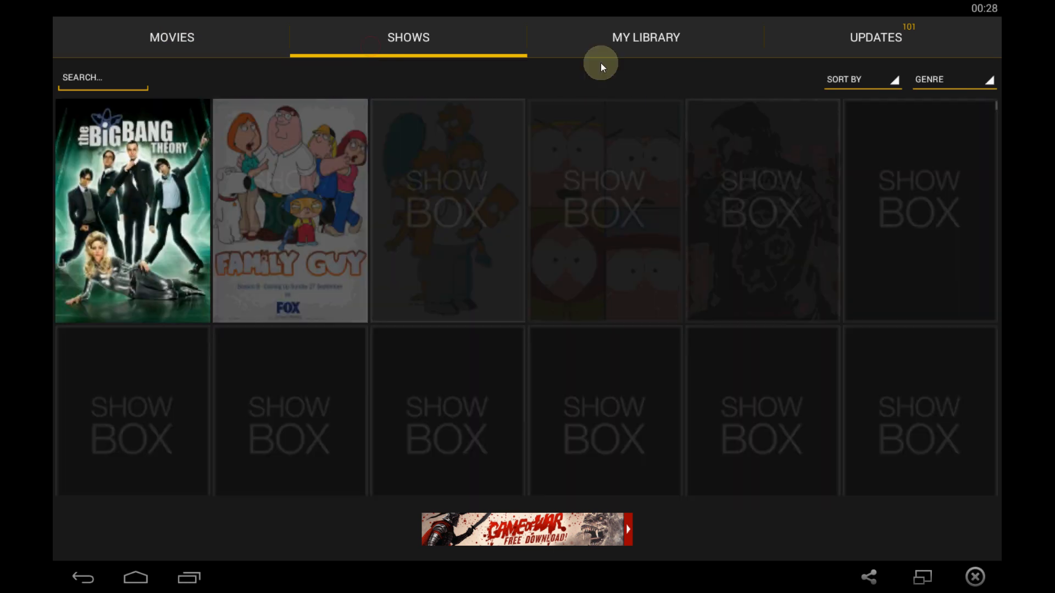
{"action": "left_click", "coordinate": [646, 38]}
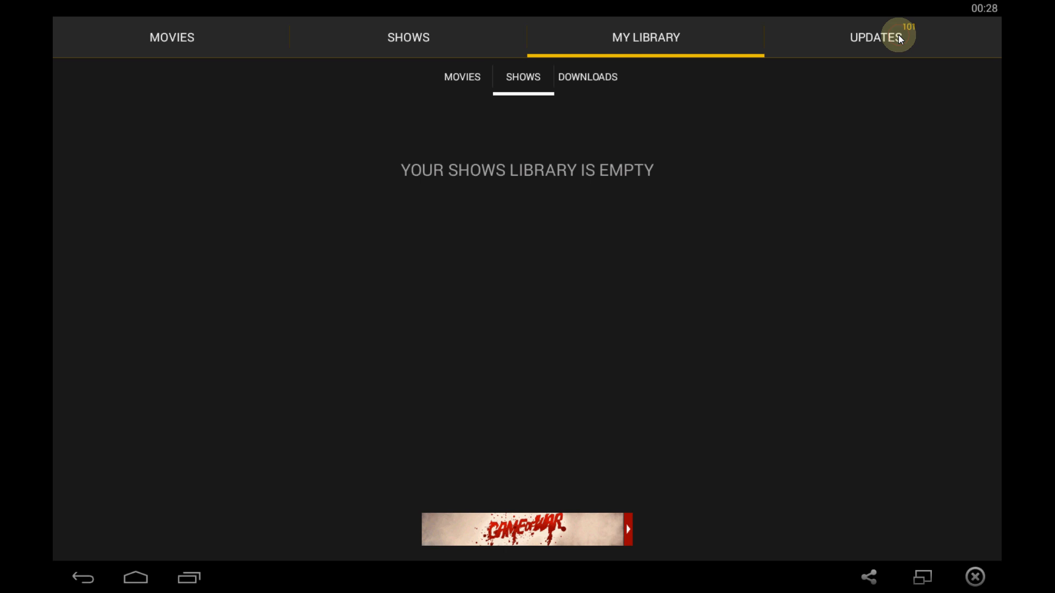
{"action": "left_click", "coordinate": [172, 37]}
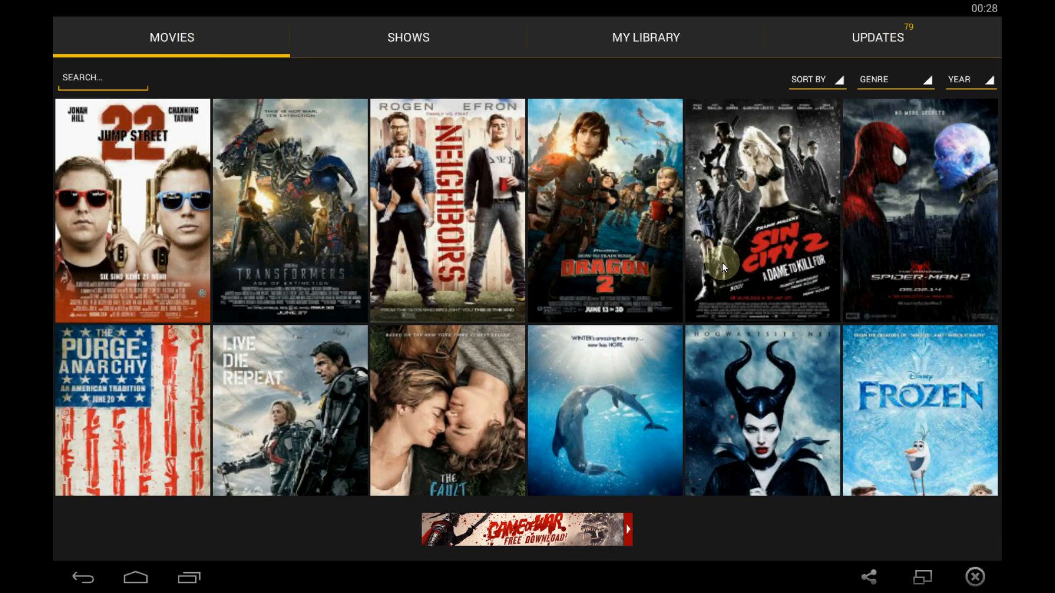
{"action": "mouse_move", "coordinate": [847, 83]}
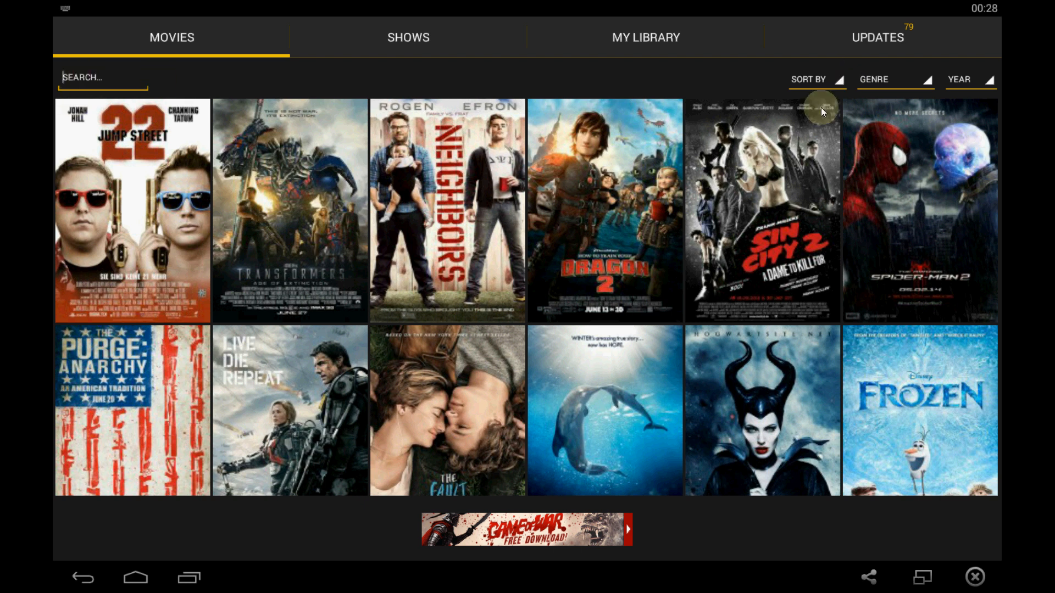
- Open the movie sort, genre and year filter dropdowns in the Movies tab
{"action": "left_click", "coordinate": [814, 79]}
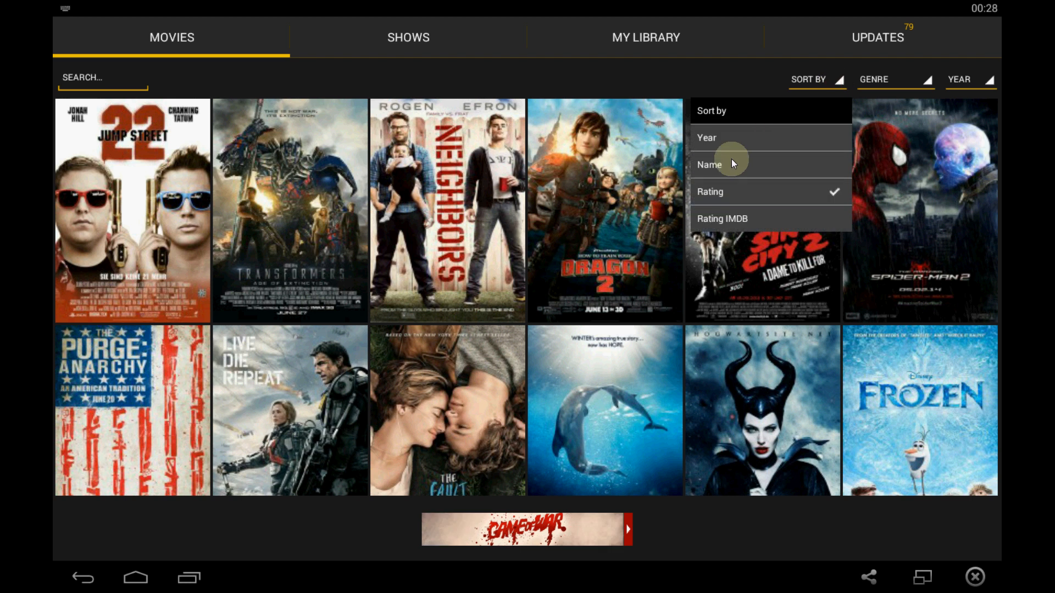
{"action": "mouse_move", "coordinate": [727, 221]}
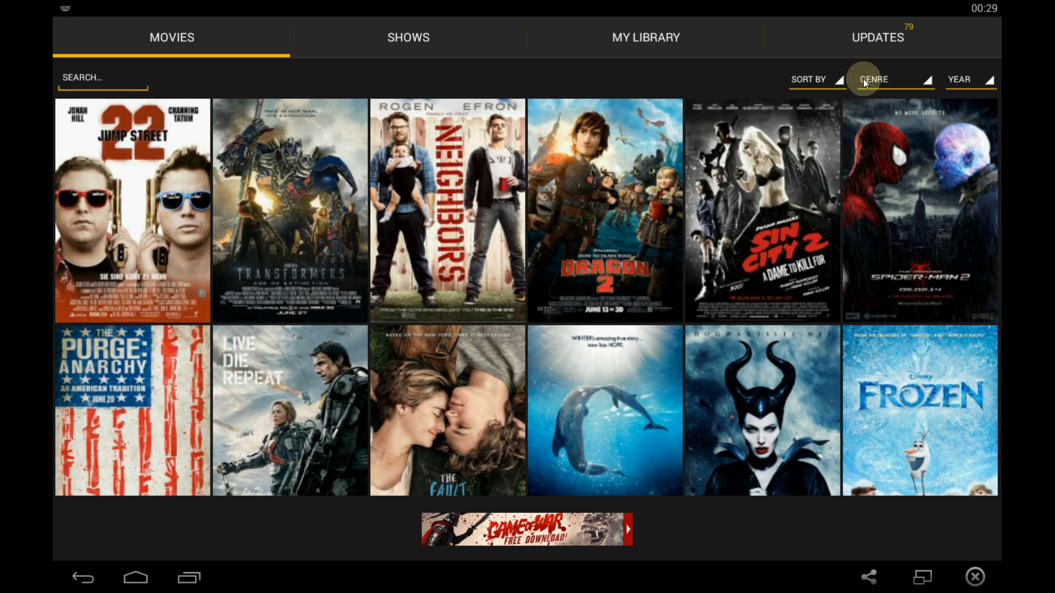
{"action": "left_click", "coordinate": [873, 79]}
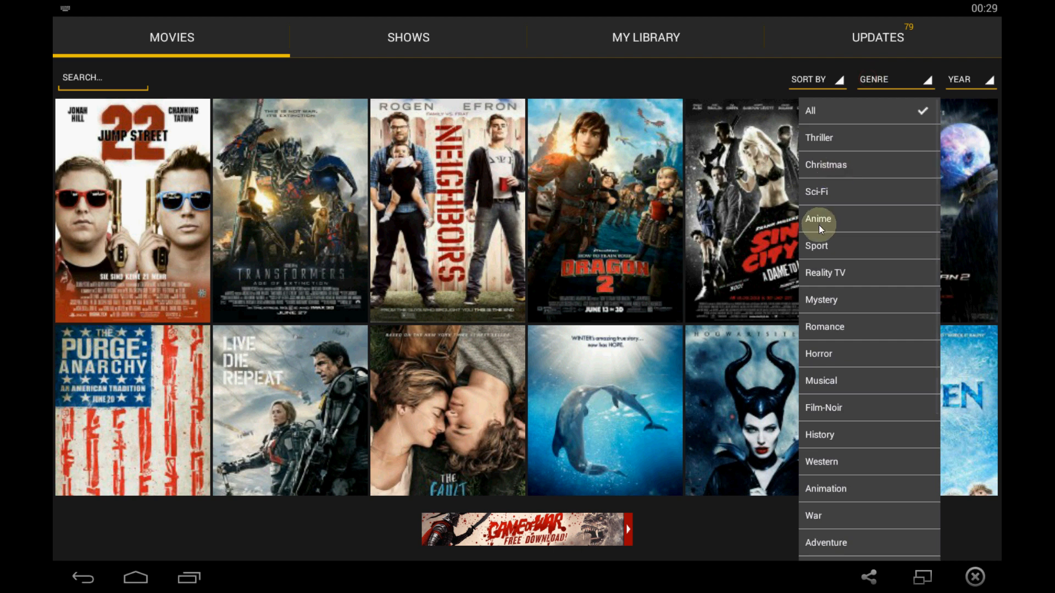
{"action": "mouse_move", "coordinate": [827, 263]}
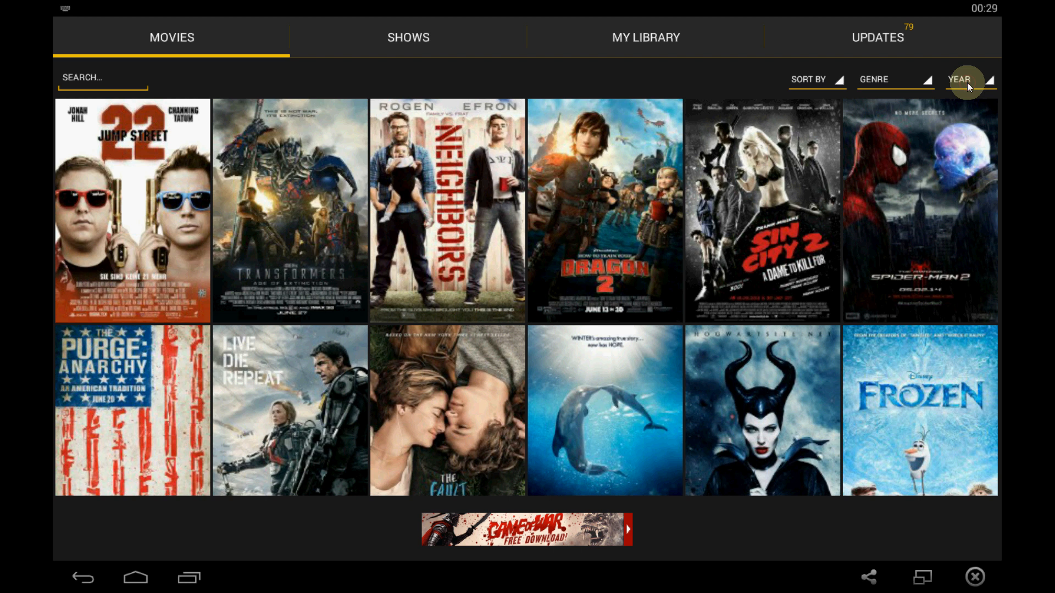
{"action": "left_click", "coordinate": [970, 79]}
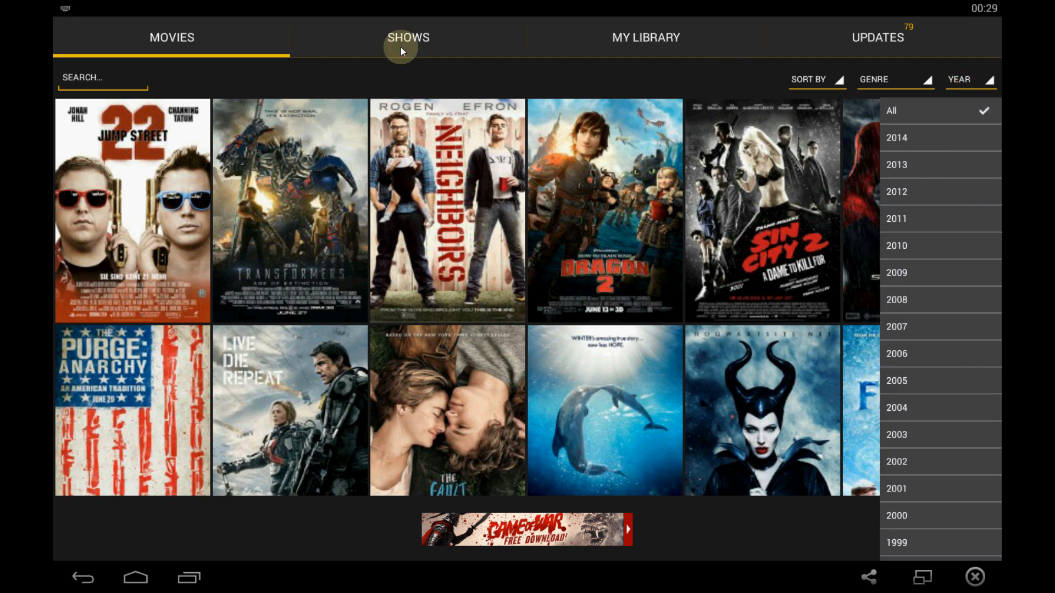
{"action": "left_click", "coordinate": [407, 38]}
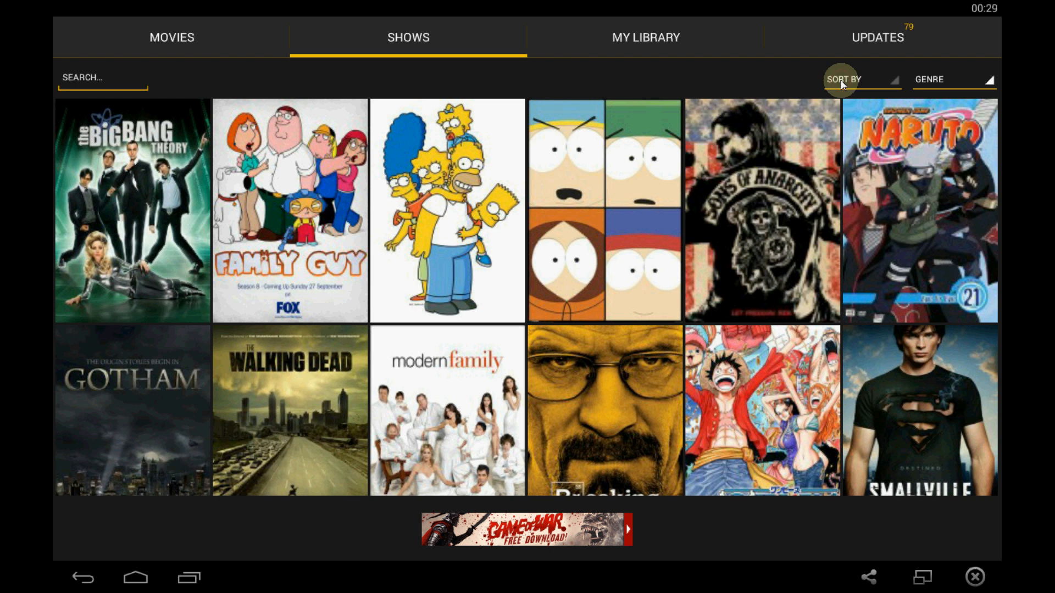
{"action": "left_click", "coordinate": [863, 79]}
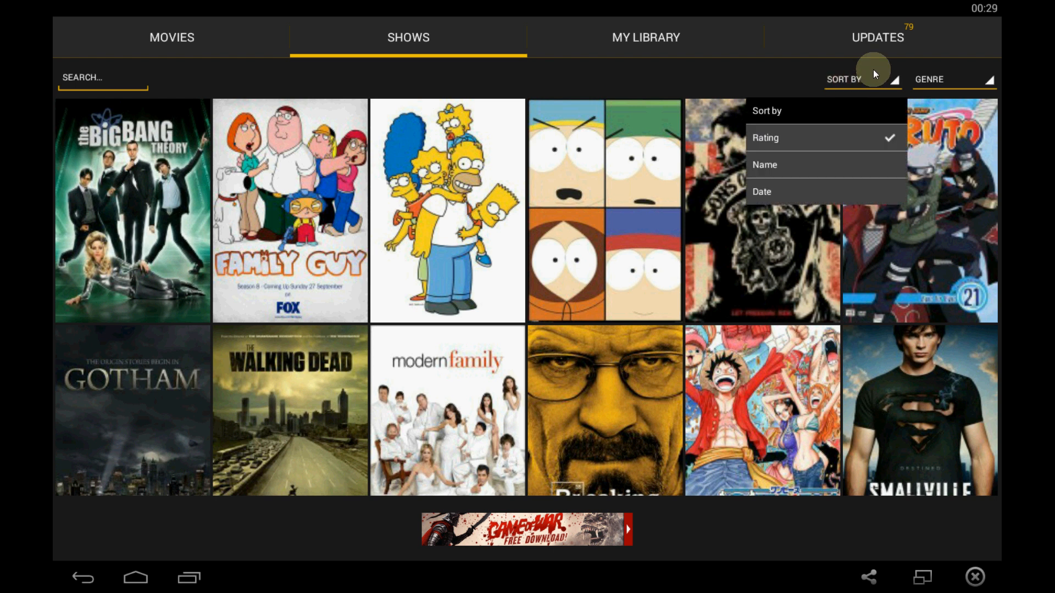
{"action": "left_click", "coordinate": [956, 79]}
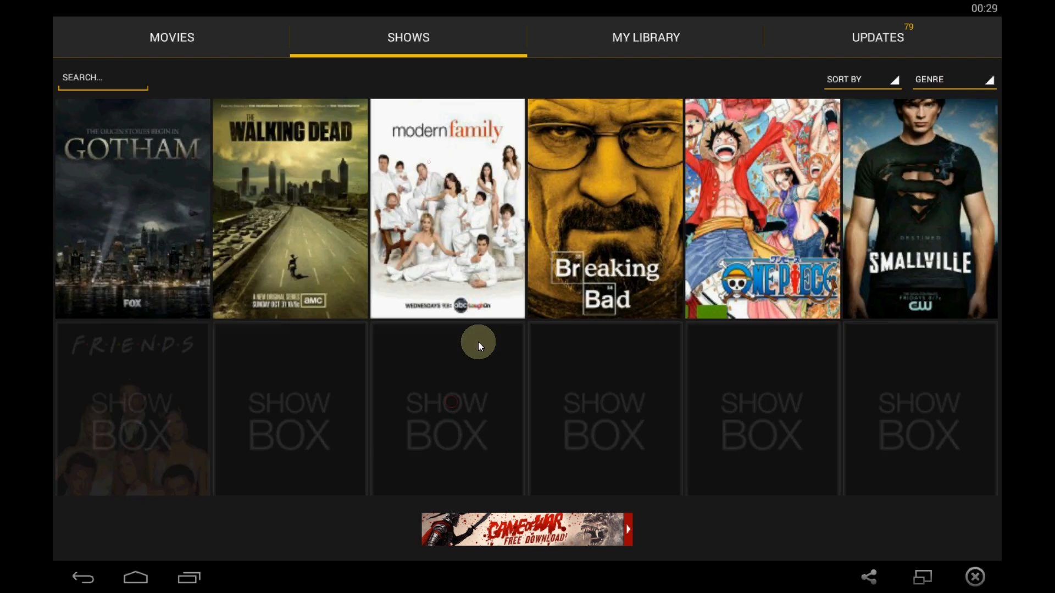
{"action": "scroll", "scroll_direction": "down", "scroll_amount": 3}
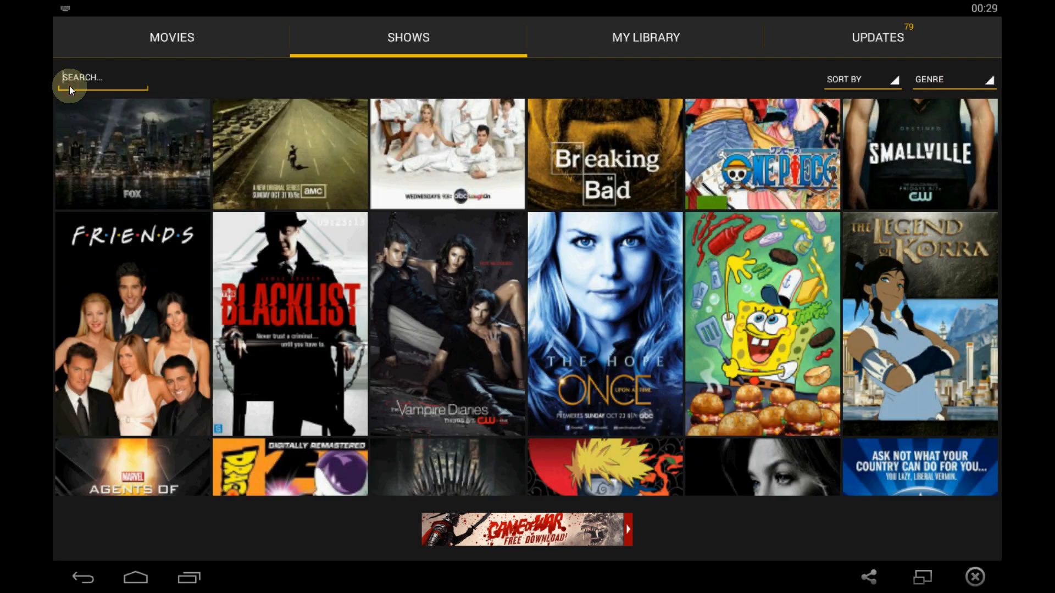
{"action": "scroll", "scroll_direction": "down", "scroll_amount": 3}
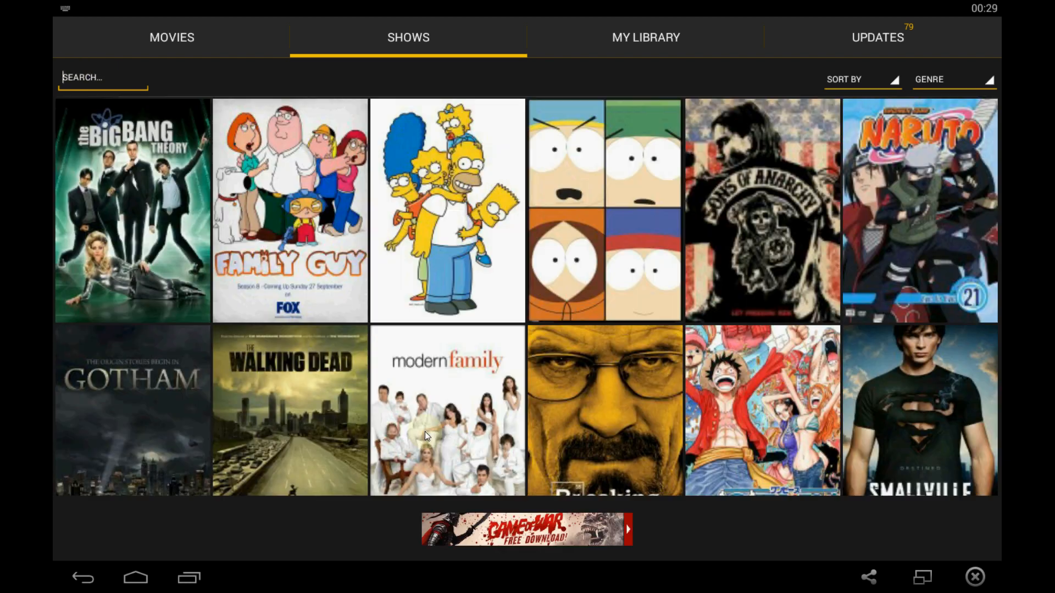
{"action": "left_click", "coordinate": [172, 36]}
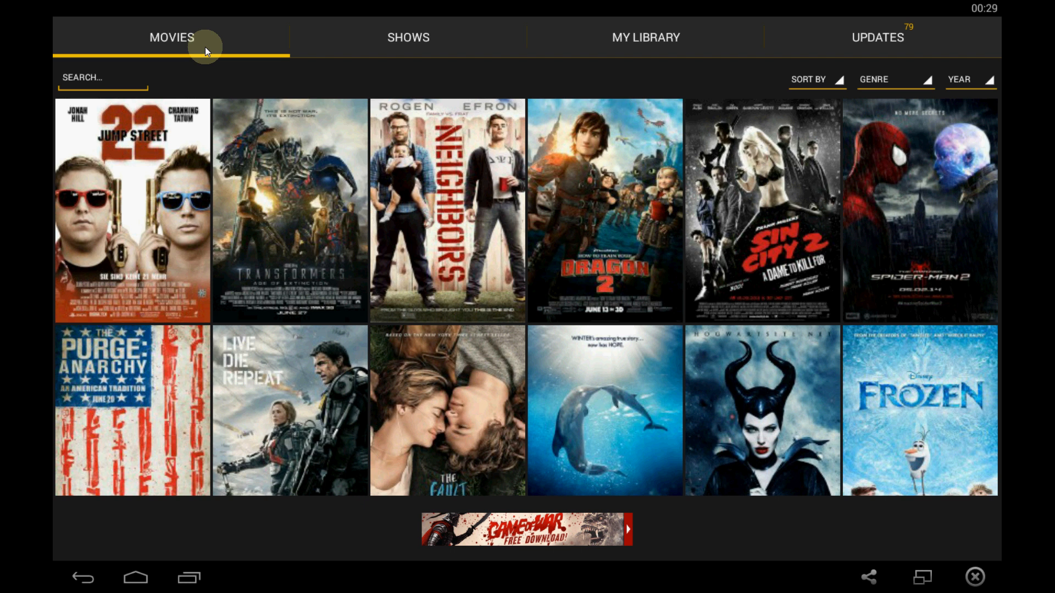
{"action": "mouse_move", "coordinate": [196, 5]}
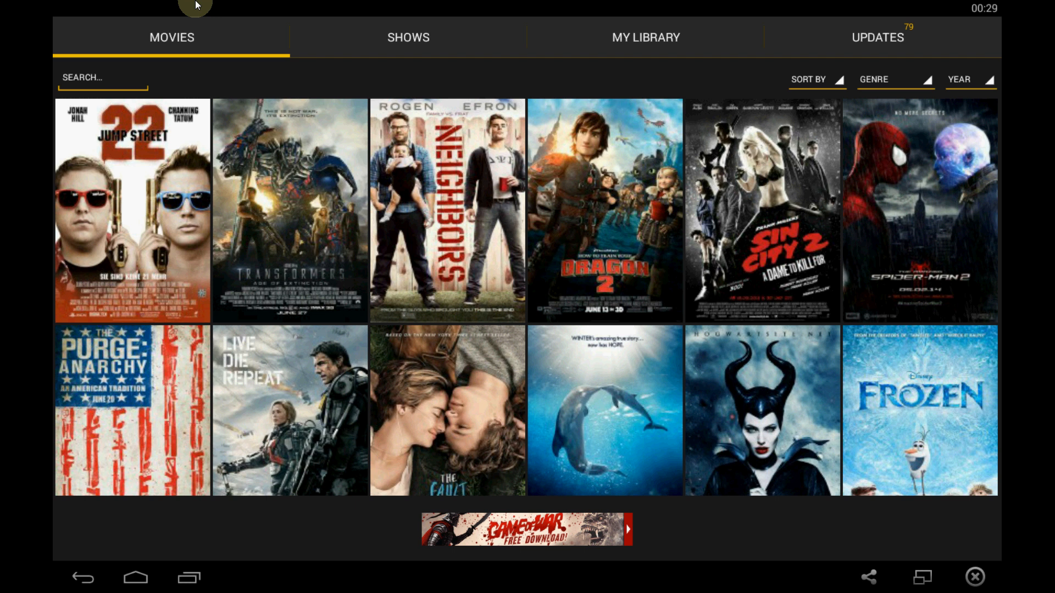
- Tap a movie poster and dismiss the full-screen game ad with its X
{"action": "left_click", "coordinate": [526, 529]}
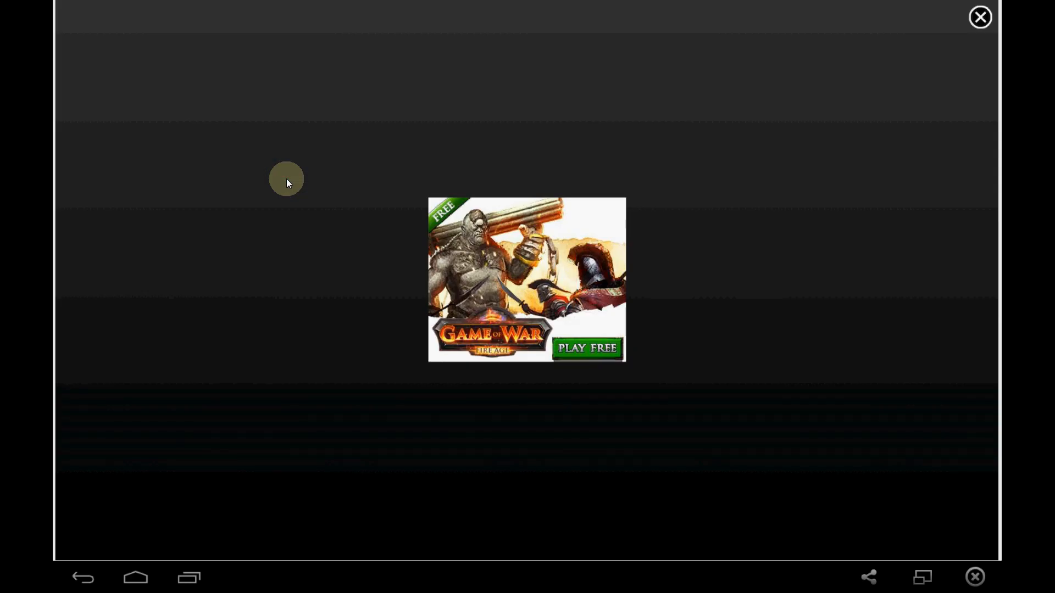
{"action": "mouse_move", "coordinate": [543, 88]}
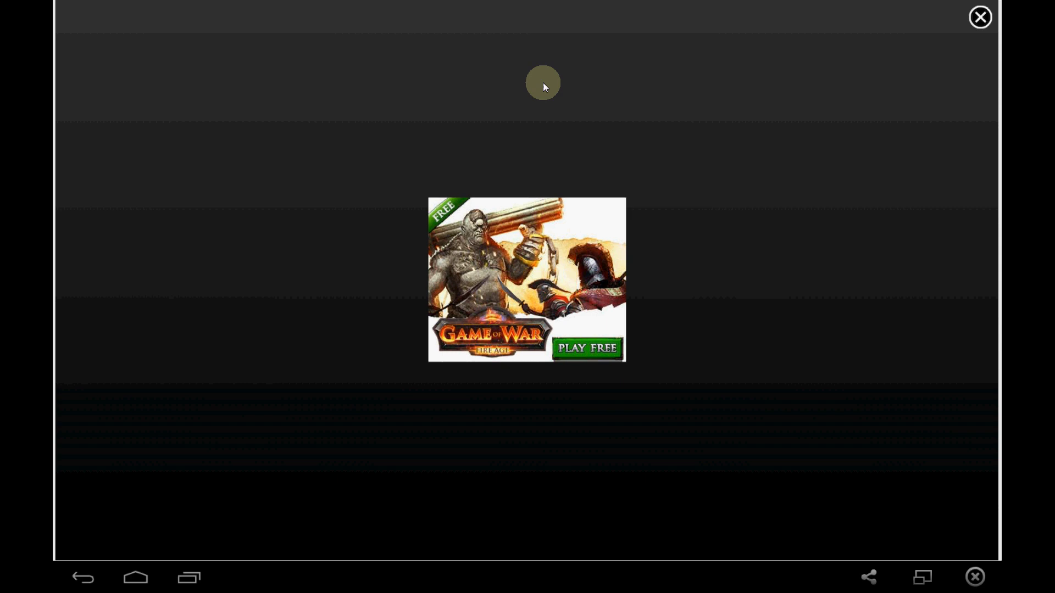
{"action": "mouse_move", "coordinate": [649, 295]}
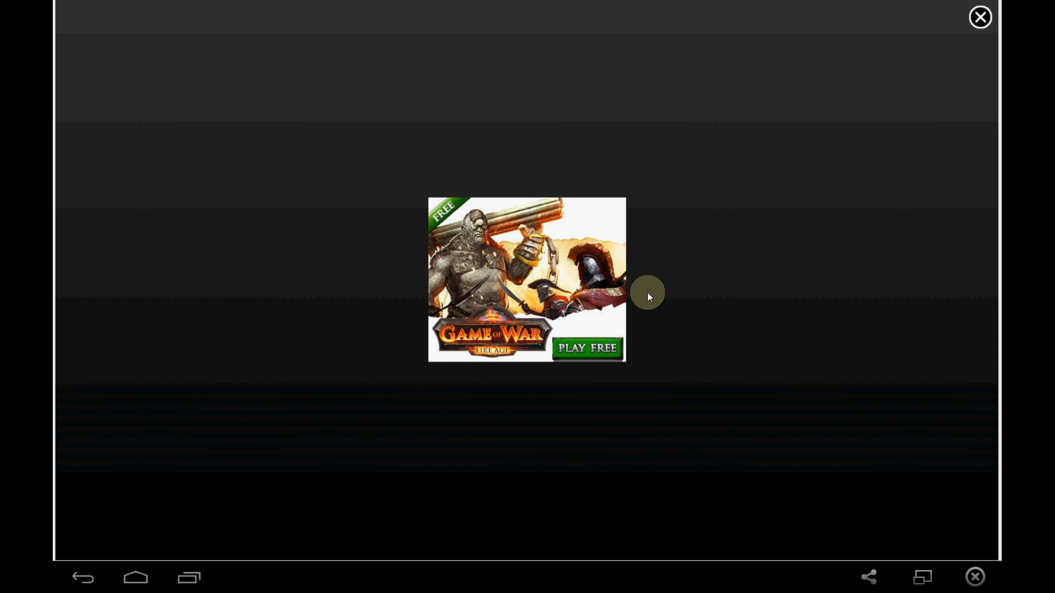
{"action": "mouse_move", "coordinate": [831, 127]}
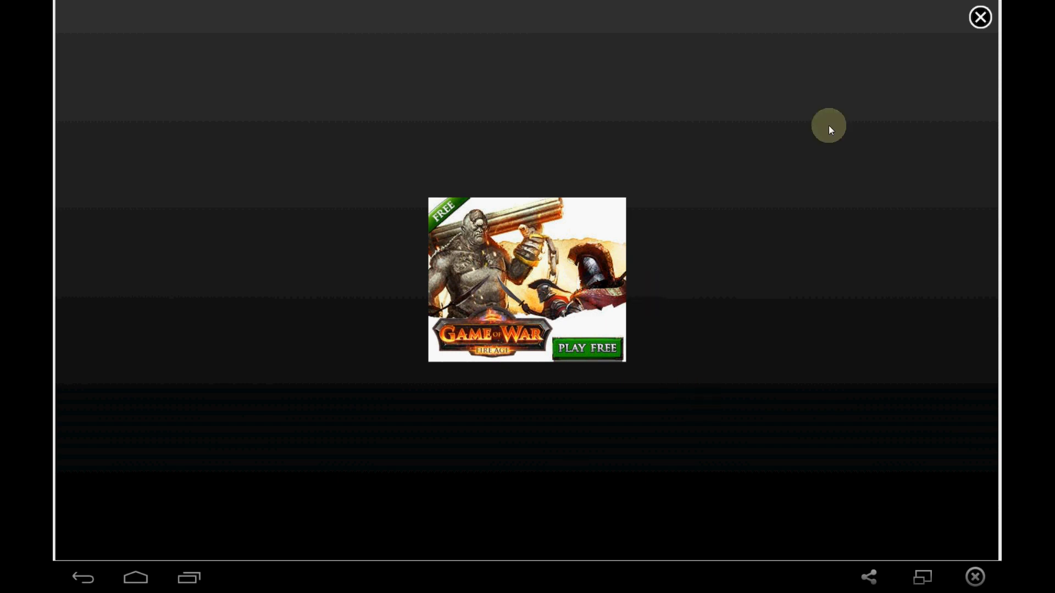
{"action": "mouse_move", "coordinate": [979, 16]}
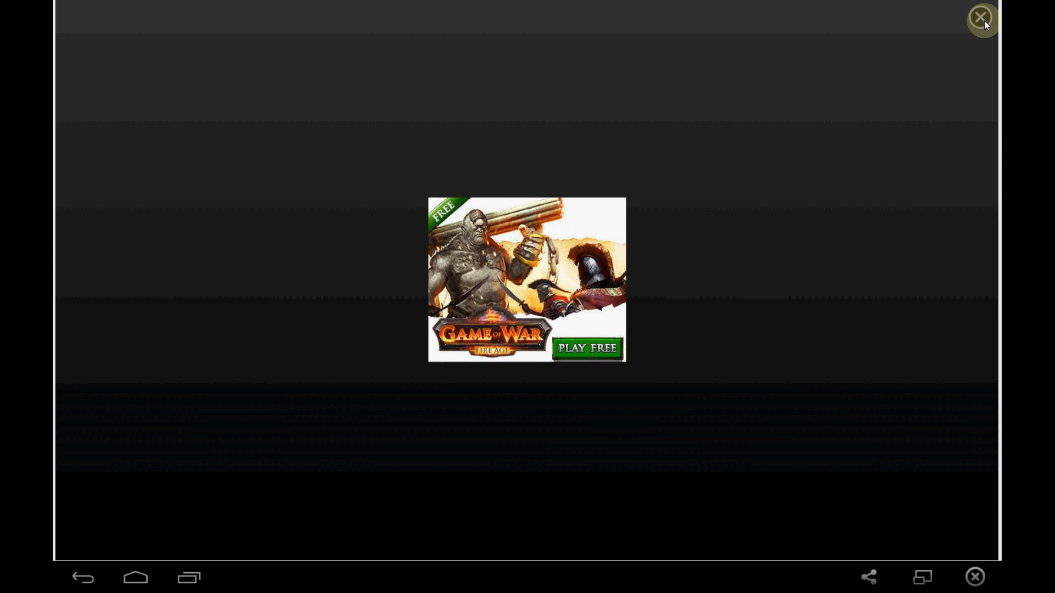
{"action": "left_click", "coordinate": [980, 17]}
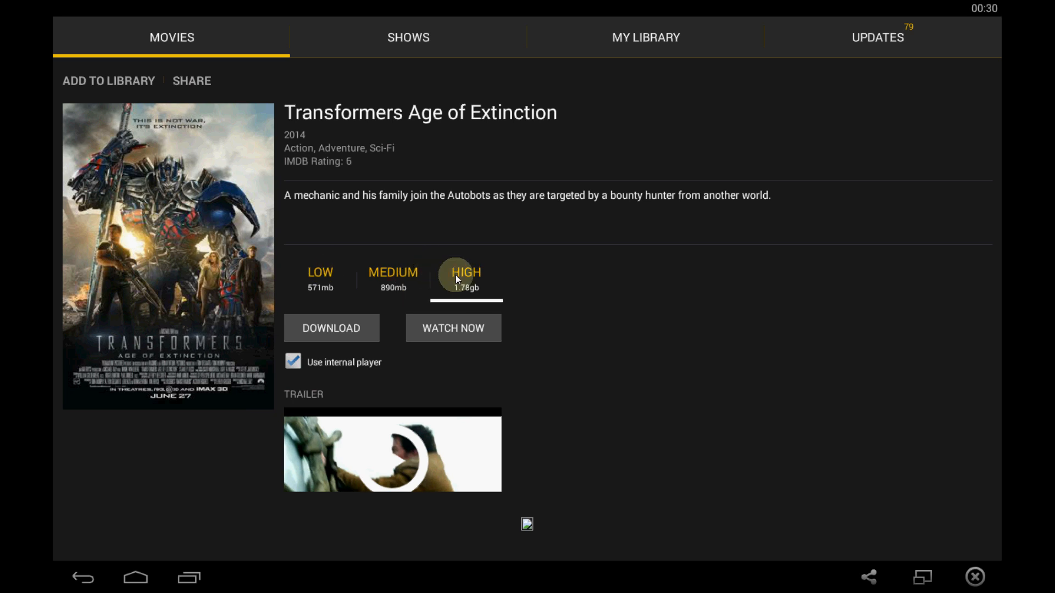
{"action": "mouse_move", "coordinate": [345, 340]}
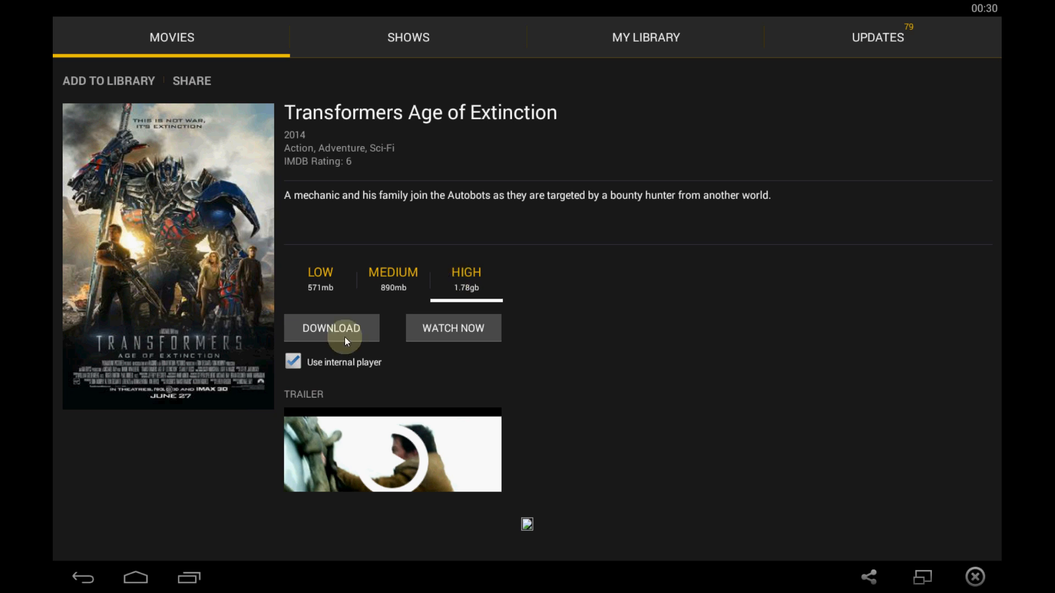
{"action": "mouse_move", "coordinate": [431, 332]}
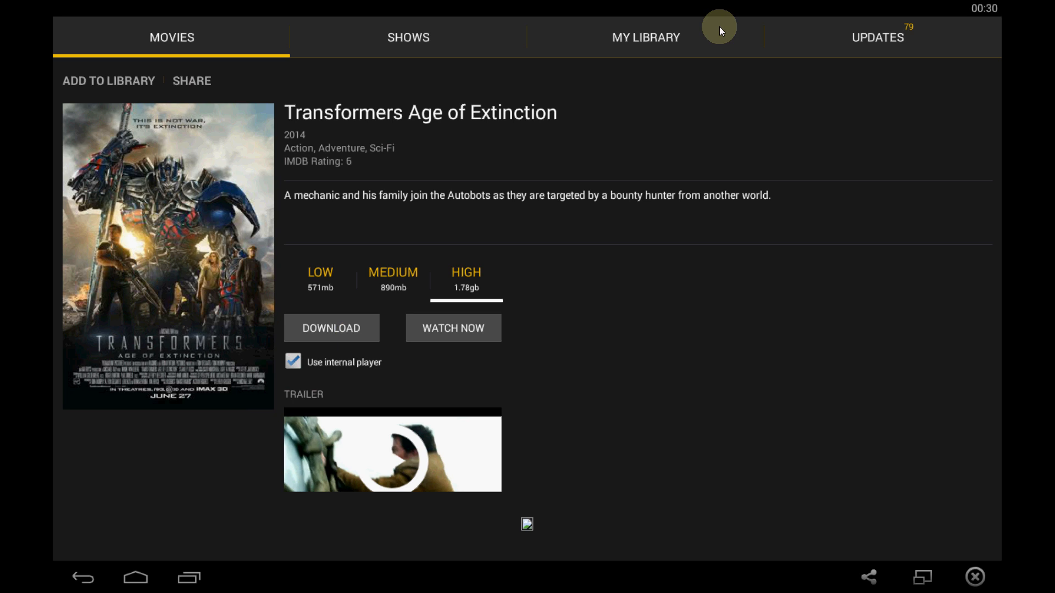
{"action": "mouse_move", "coordinate": [659, 36]}
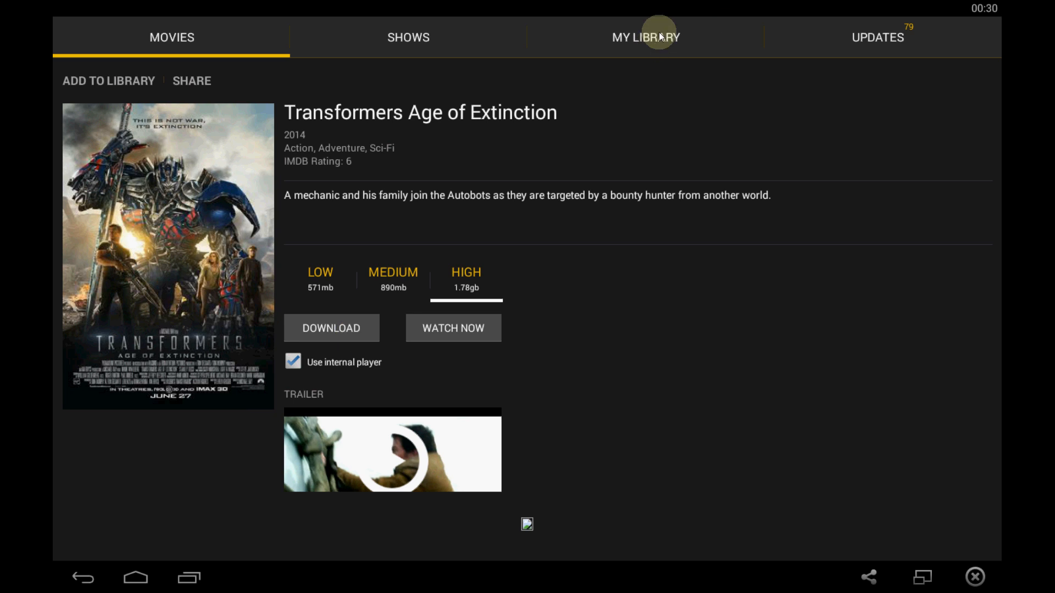
- Open My Library and view its empty Downloads and Movies lists
{"action": "left_click", "coordinate": [644, 38]}
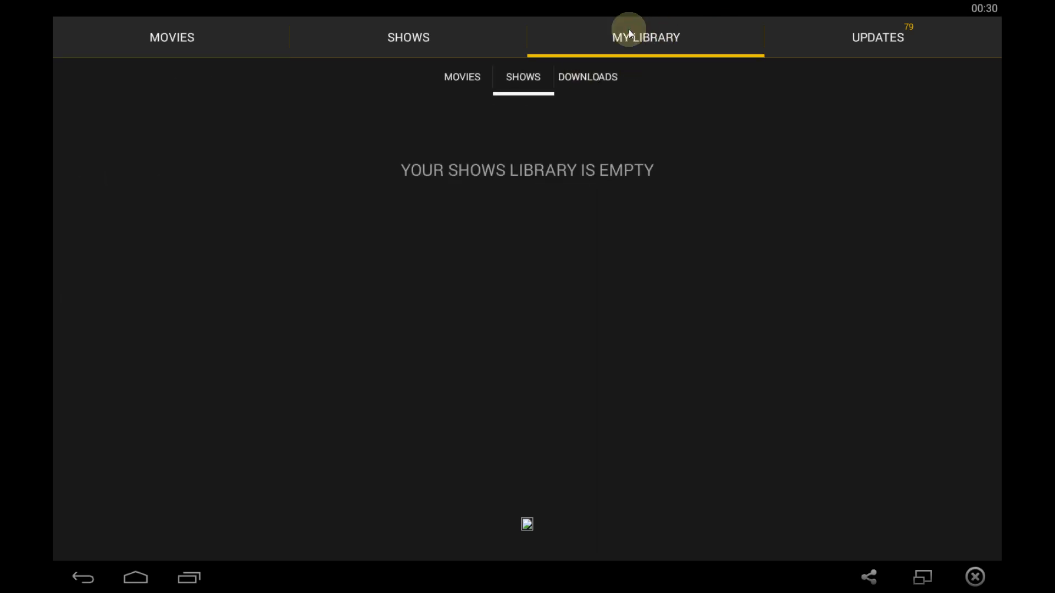
{"action": "mouse_move", "coordinate": [588, 88]}
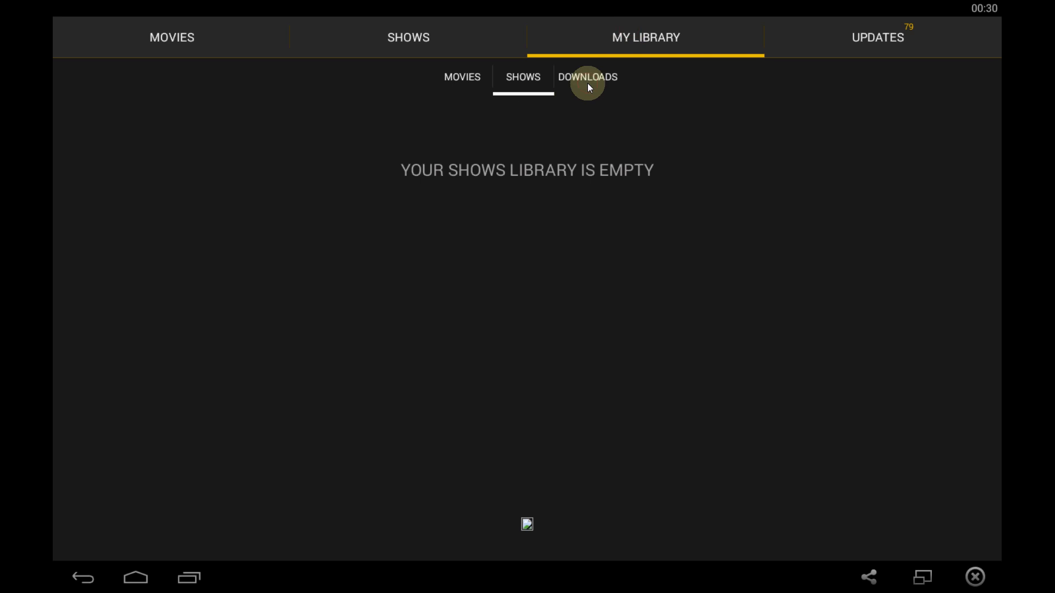
{"action": "left_click", "coordinate": [587, 77]}
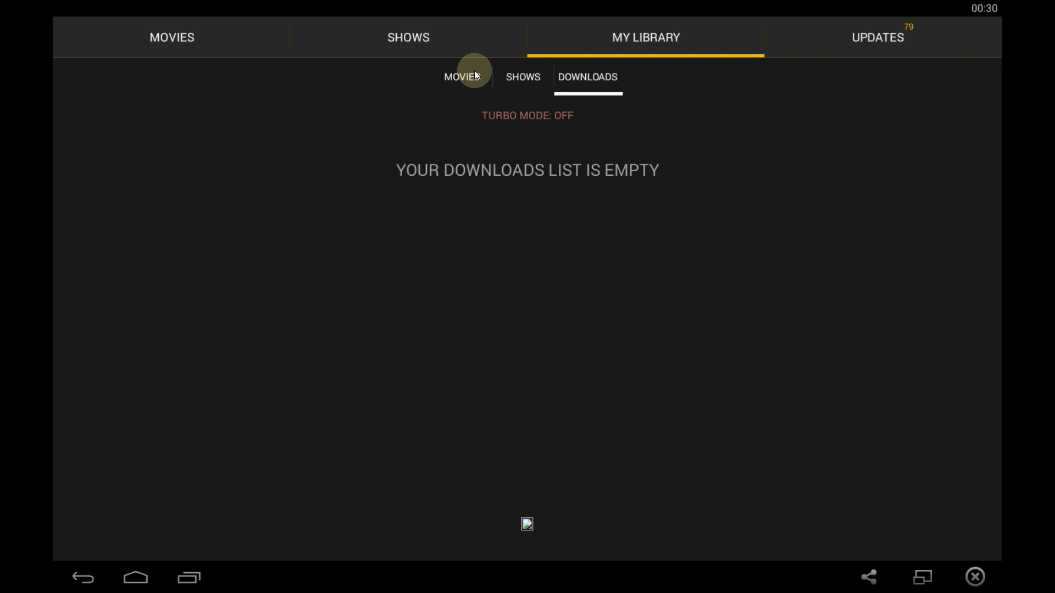
{"action": "left_click", "coordinate": [462, 77]}
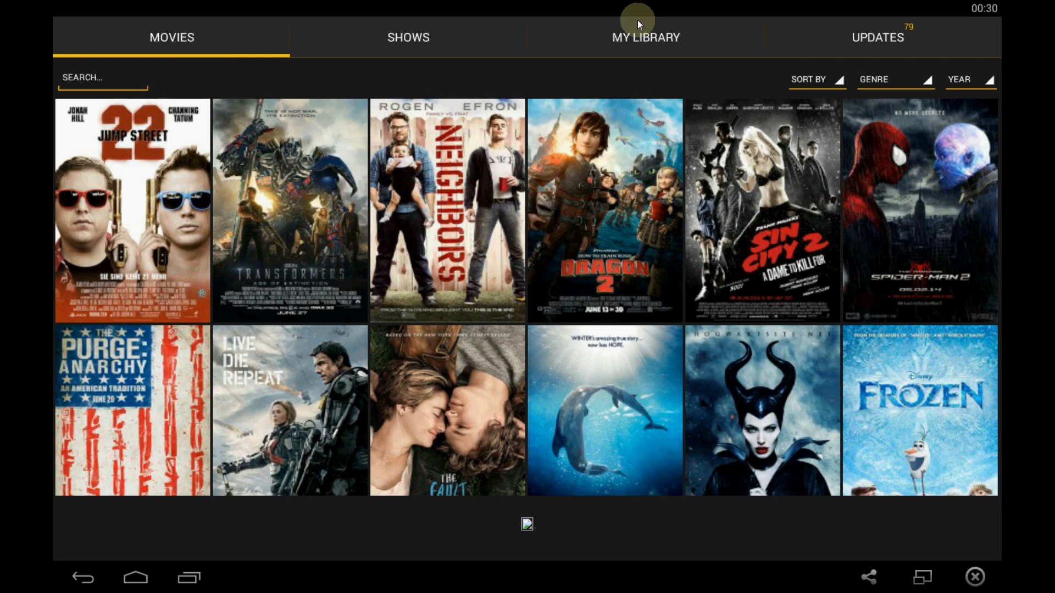
{"action": "mouse_move", "coordinate": [135, 578]}
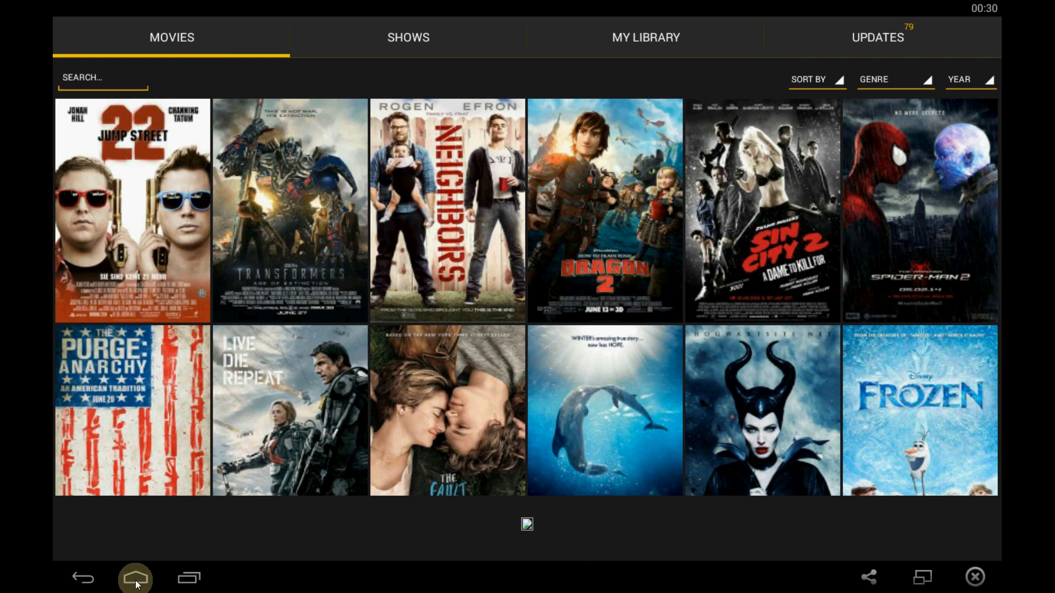
- Leave BlueStacks for the desktop and permanently delete the leftover Show Box APK
{"action": "left_click", "coordinate": [135, 577]}
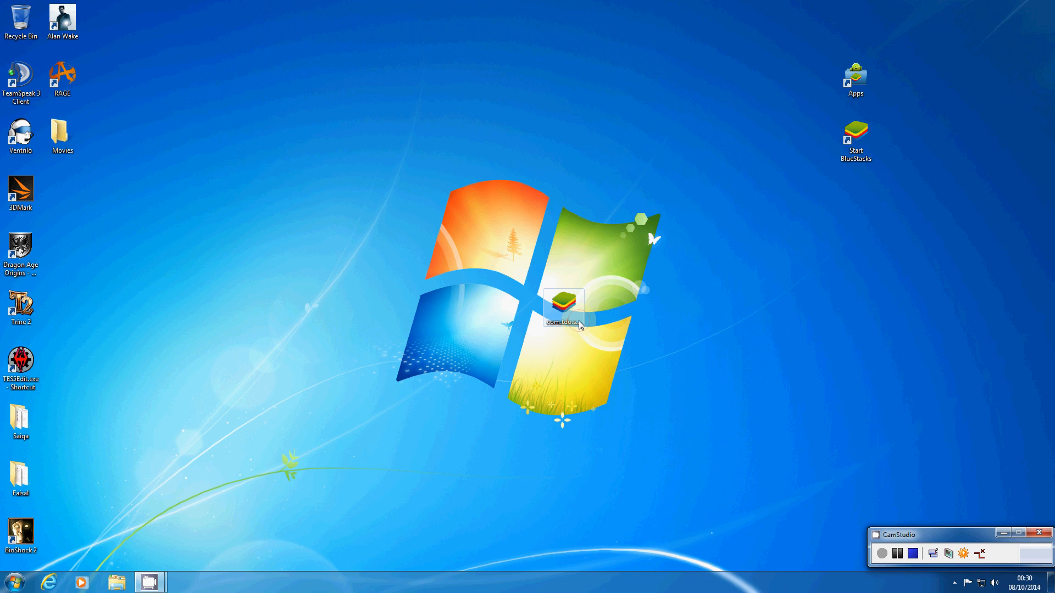
{"action": "mouse_move", "coordinate": [568, 307]}
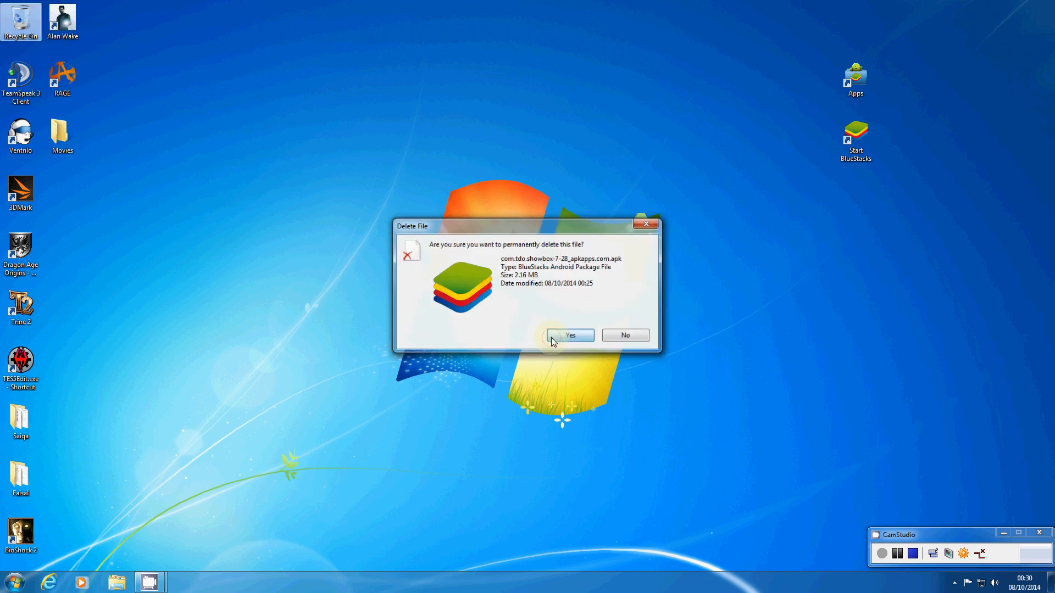
{"action": "left_click", "coordinate": [572, 335]}
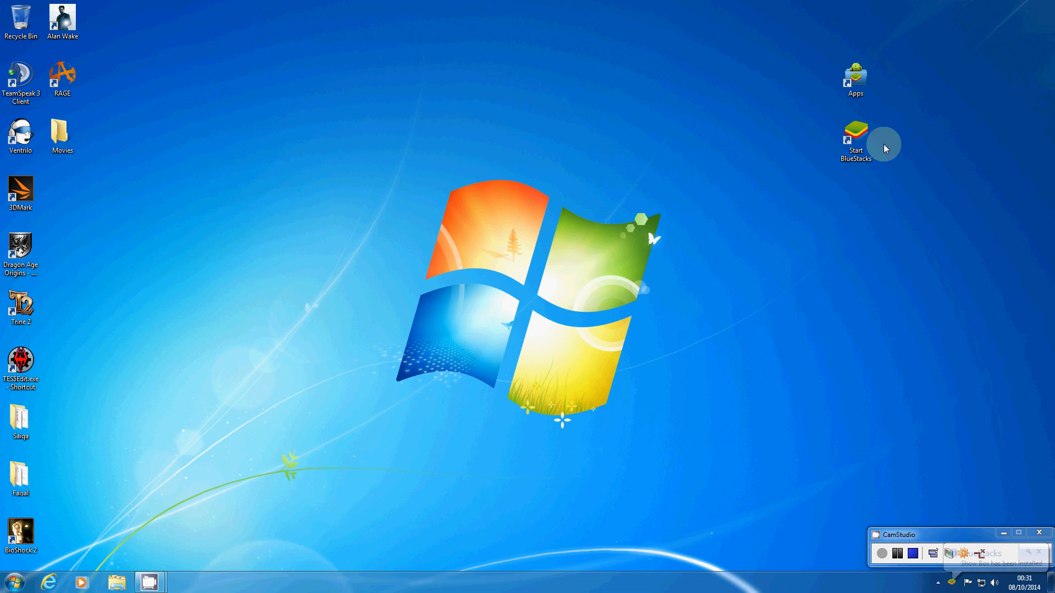
{"action": "mouse_move", "coordinate": [855, 138]}
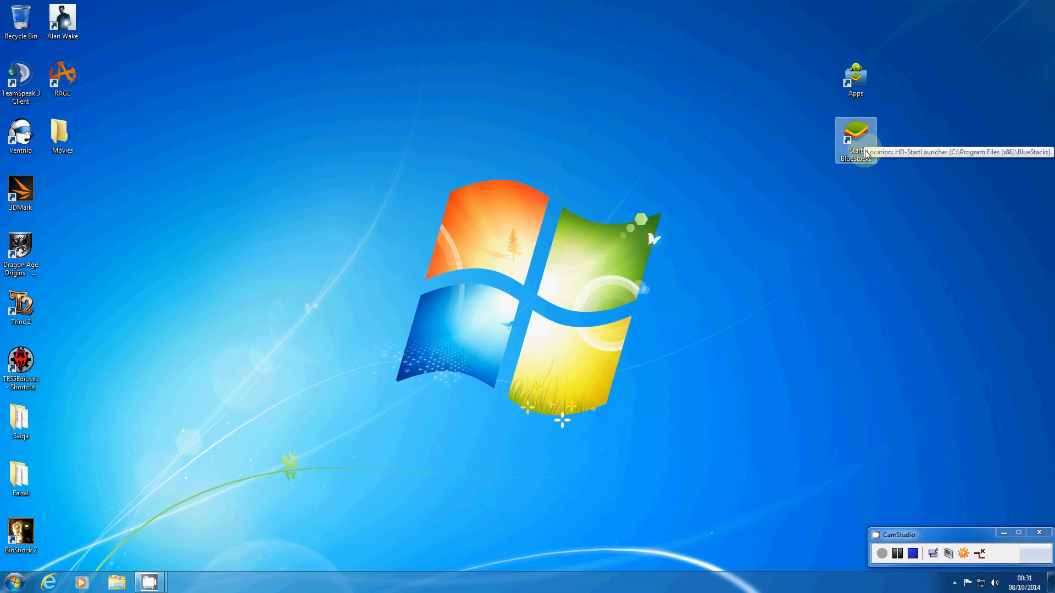
{"action": "mouse_move", "coordinate": [789, 308]}
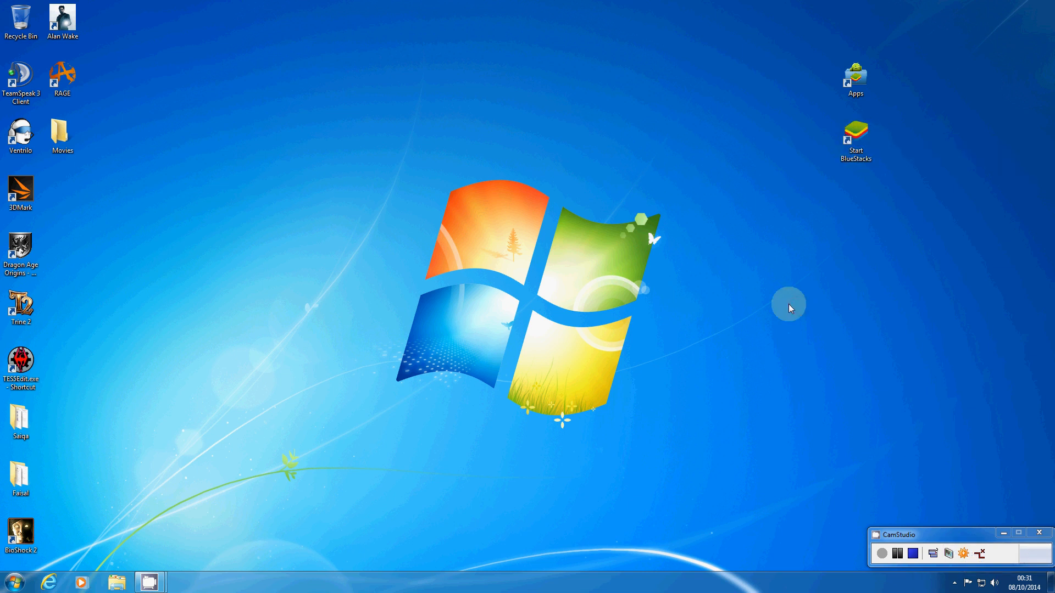